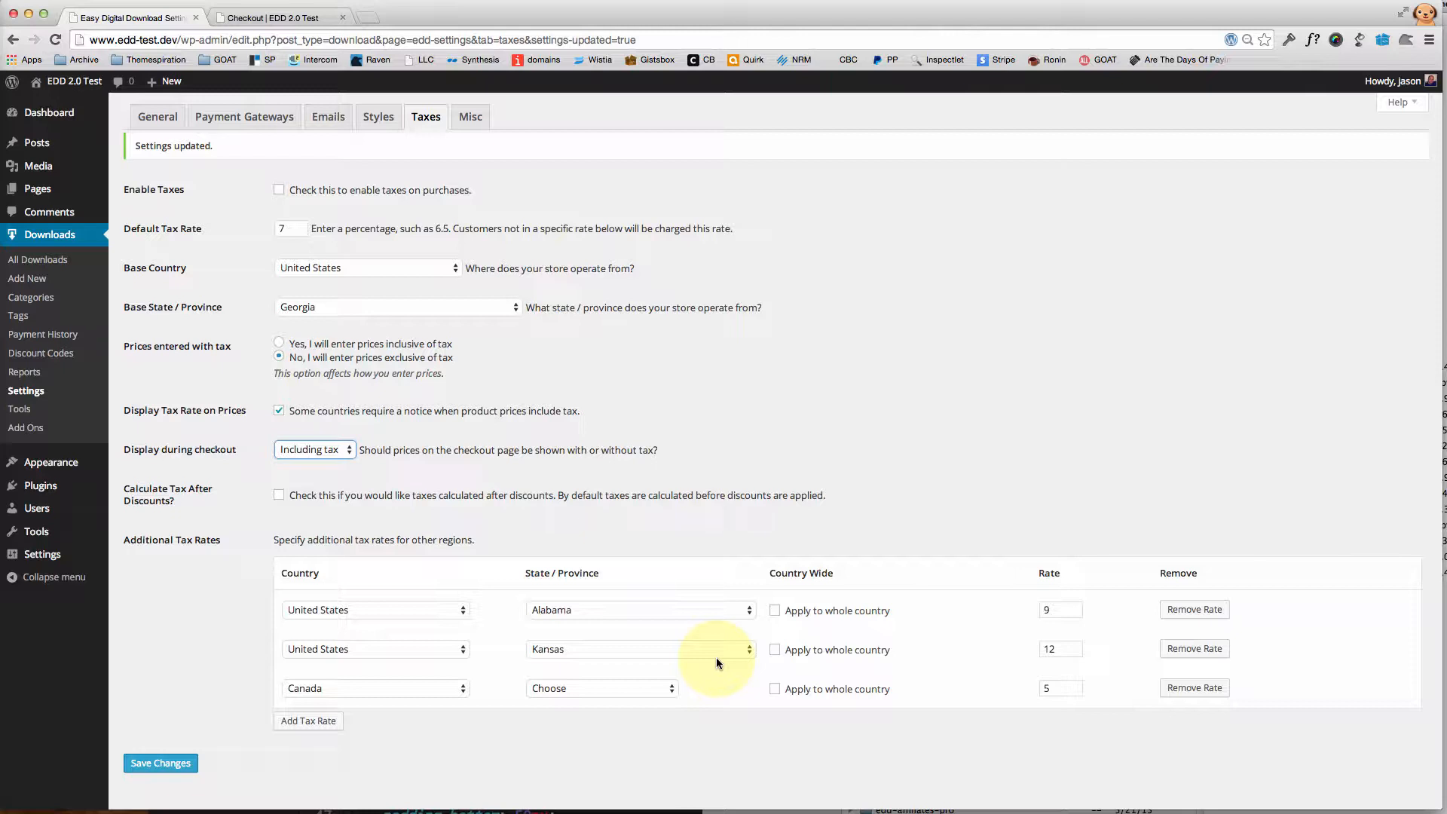
mouse_move(50, 234)
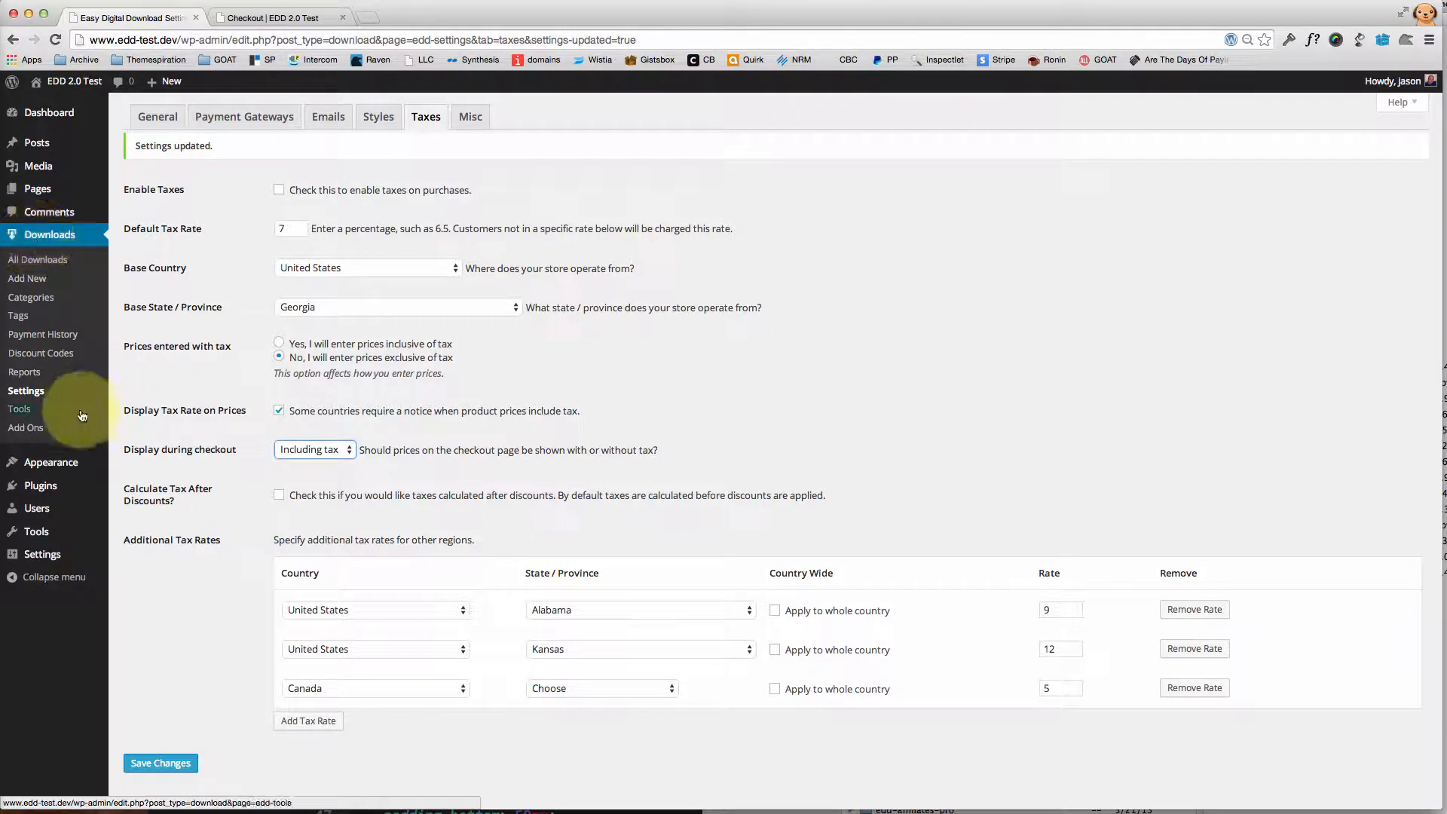
mouse_move(26, 390)
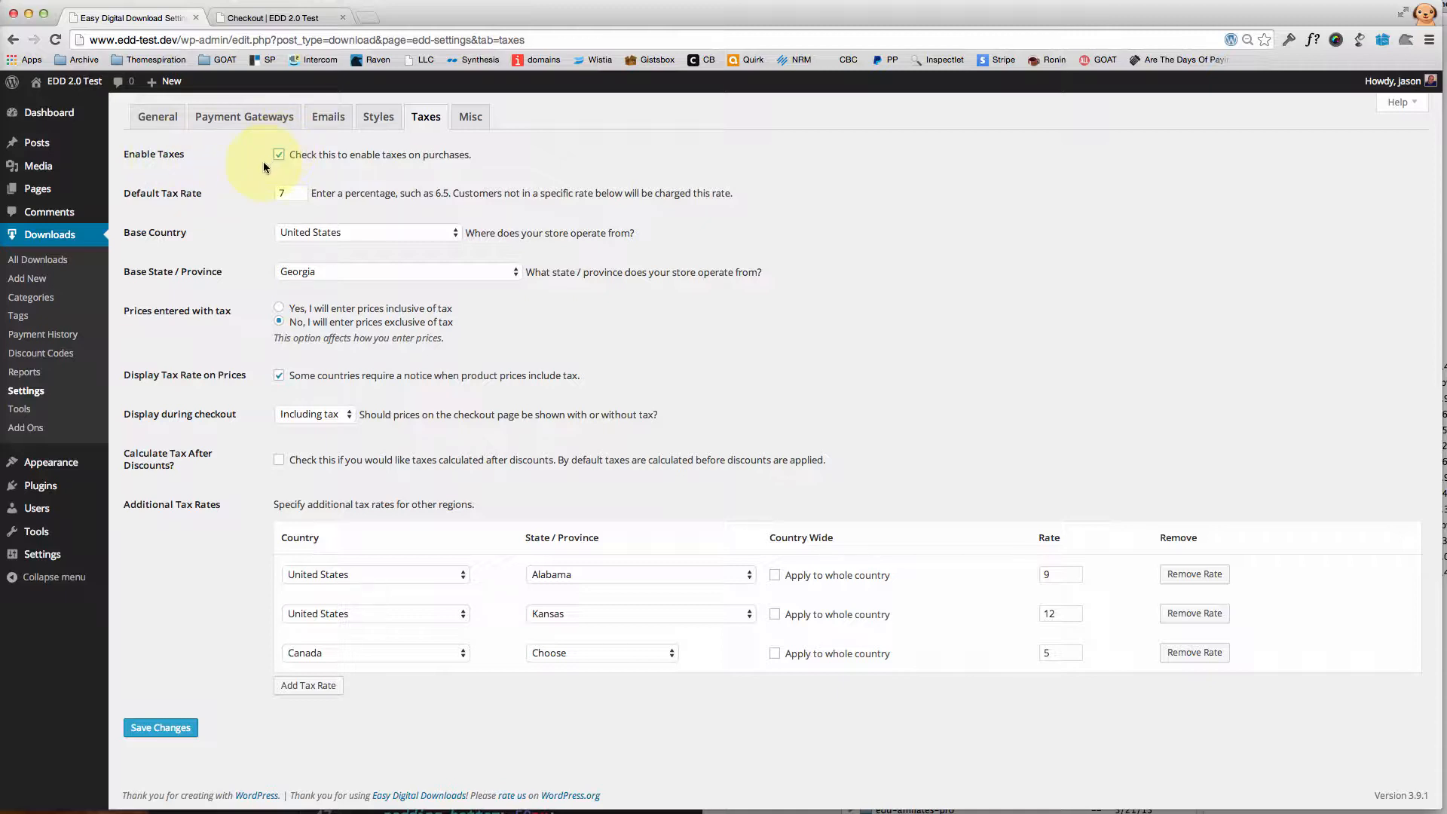
mouse_move(259, 185)
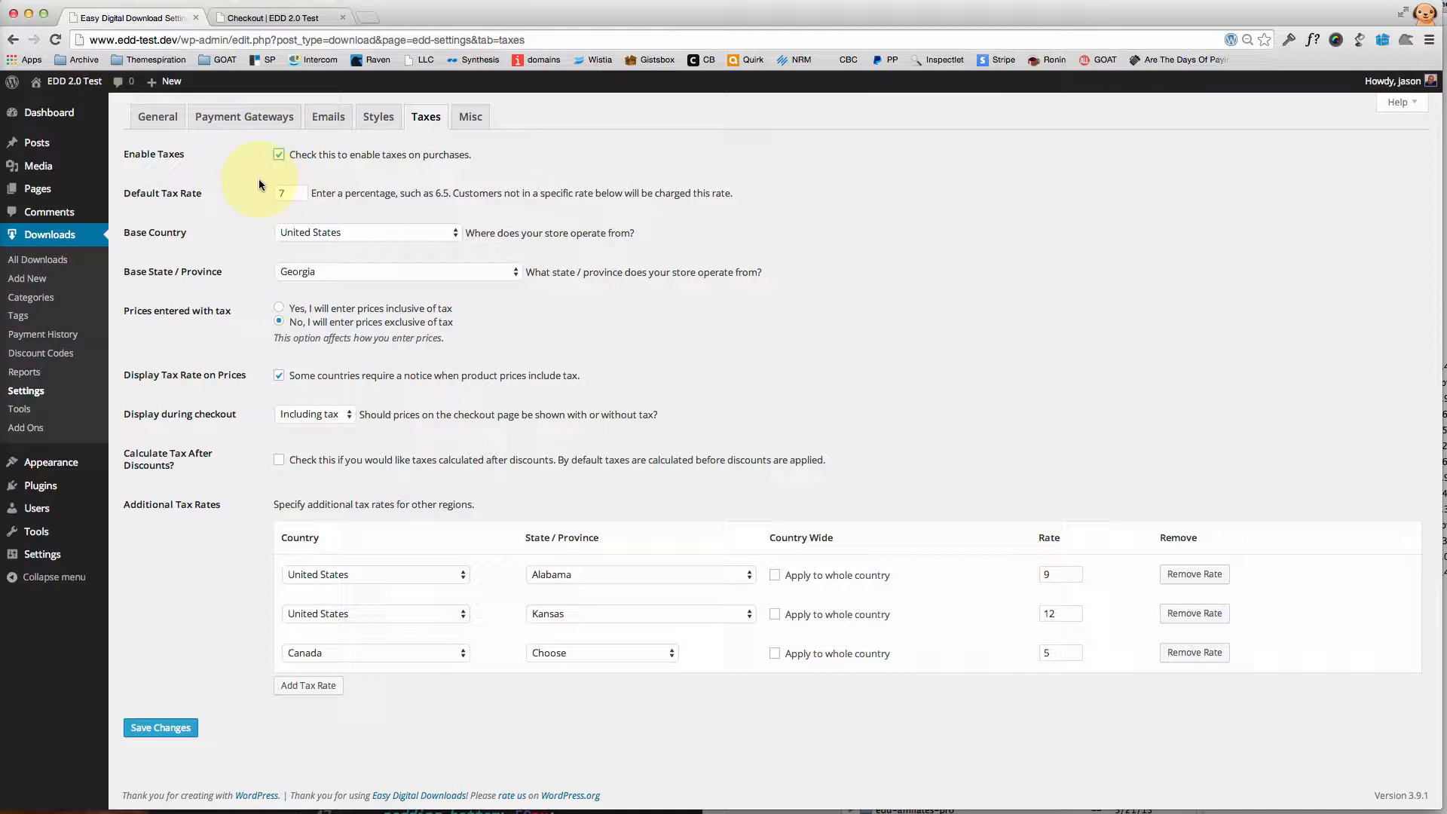
left_click(291, 194)
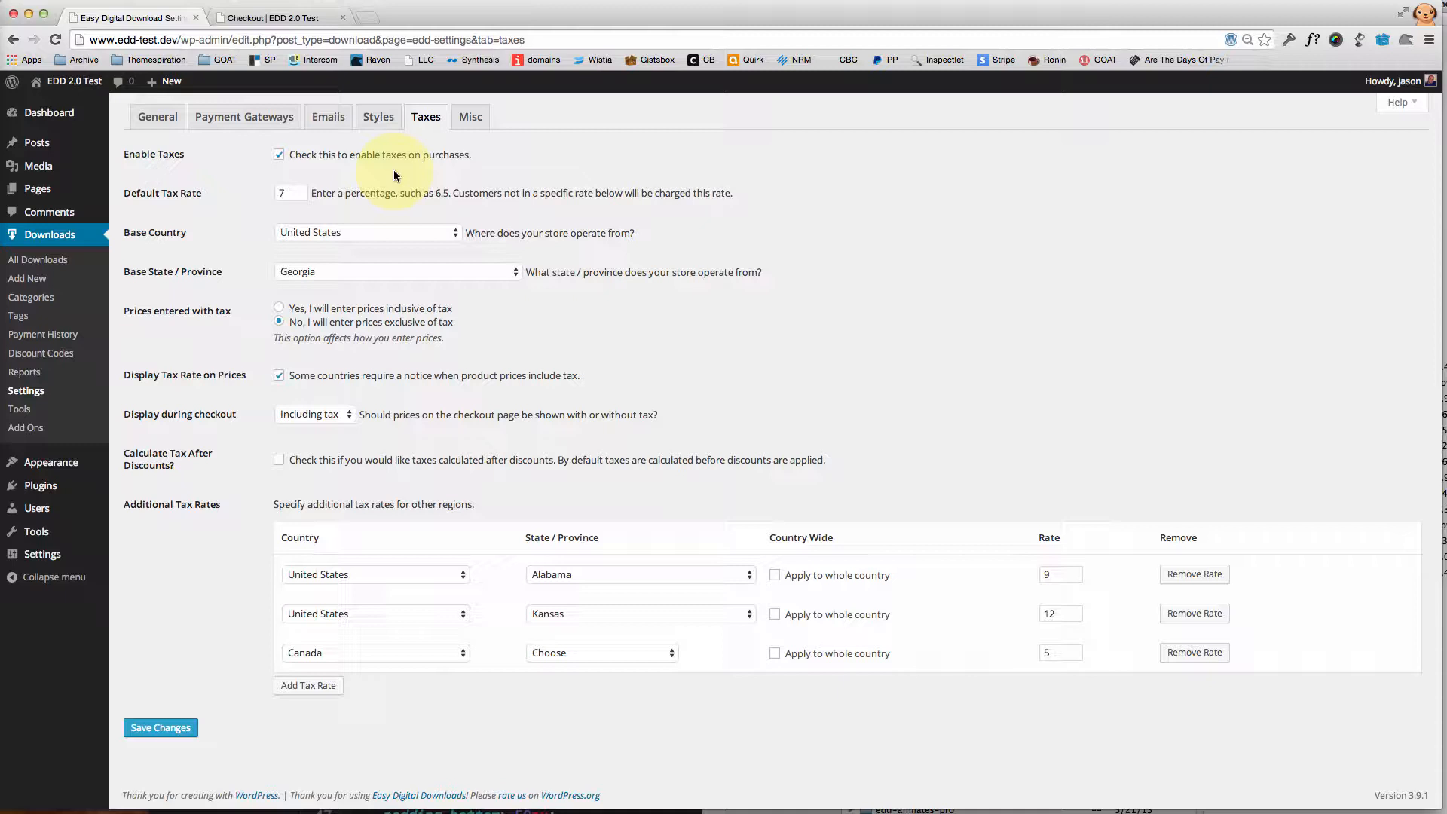
mouse_move(320, 472)
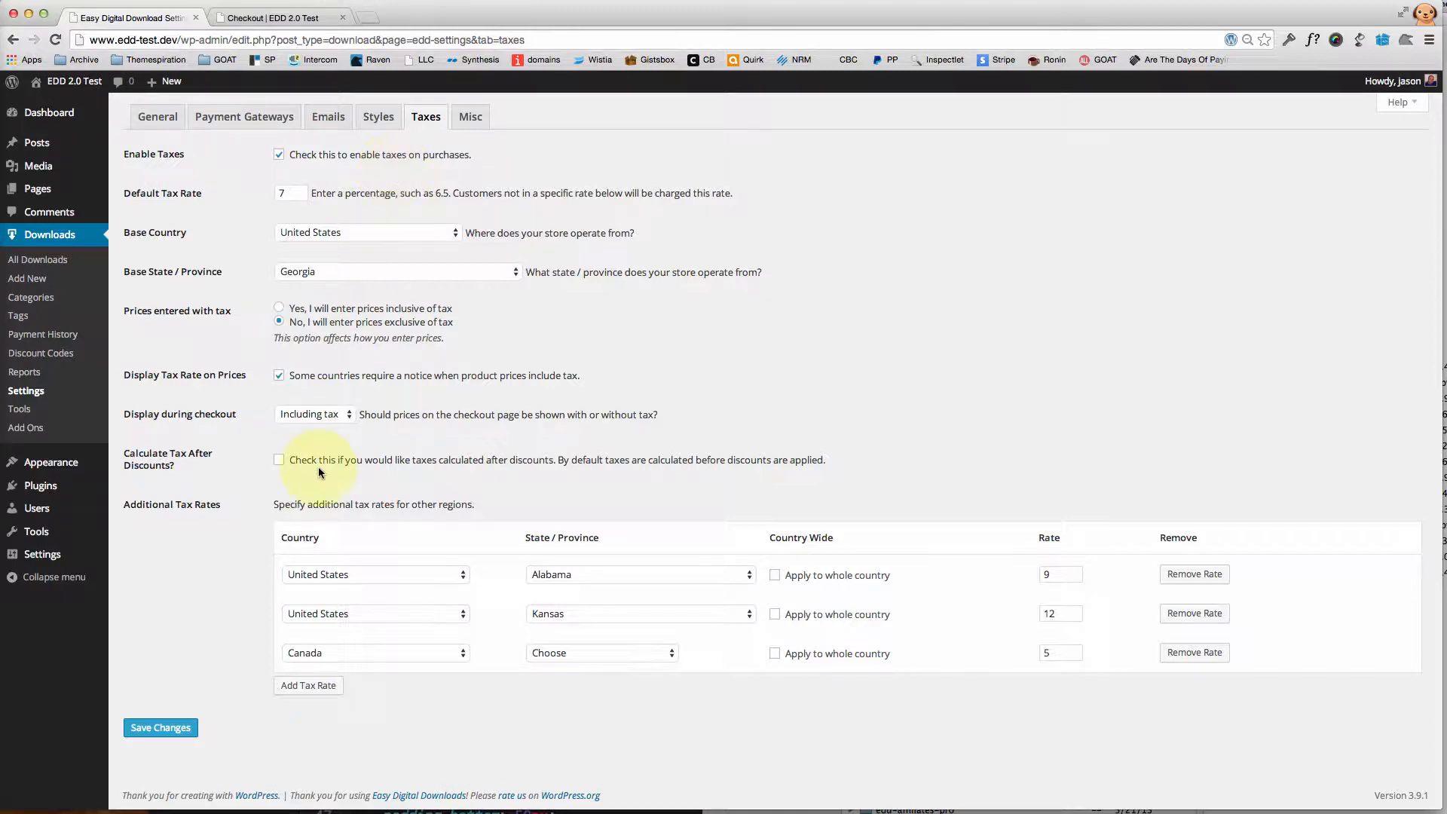
mouse_move(346, 572)
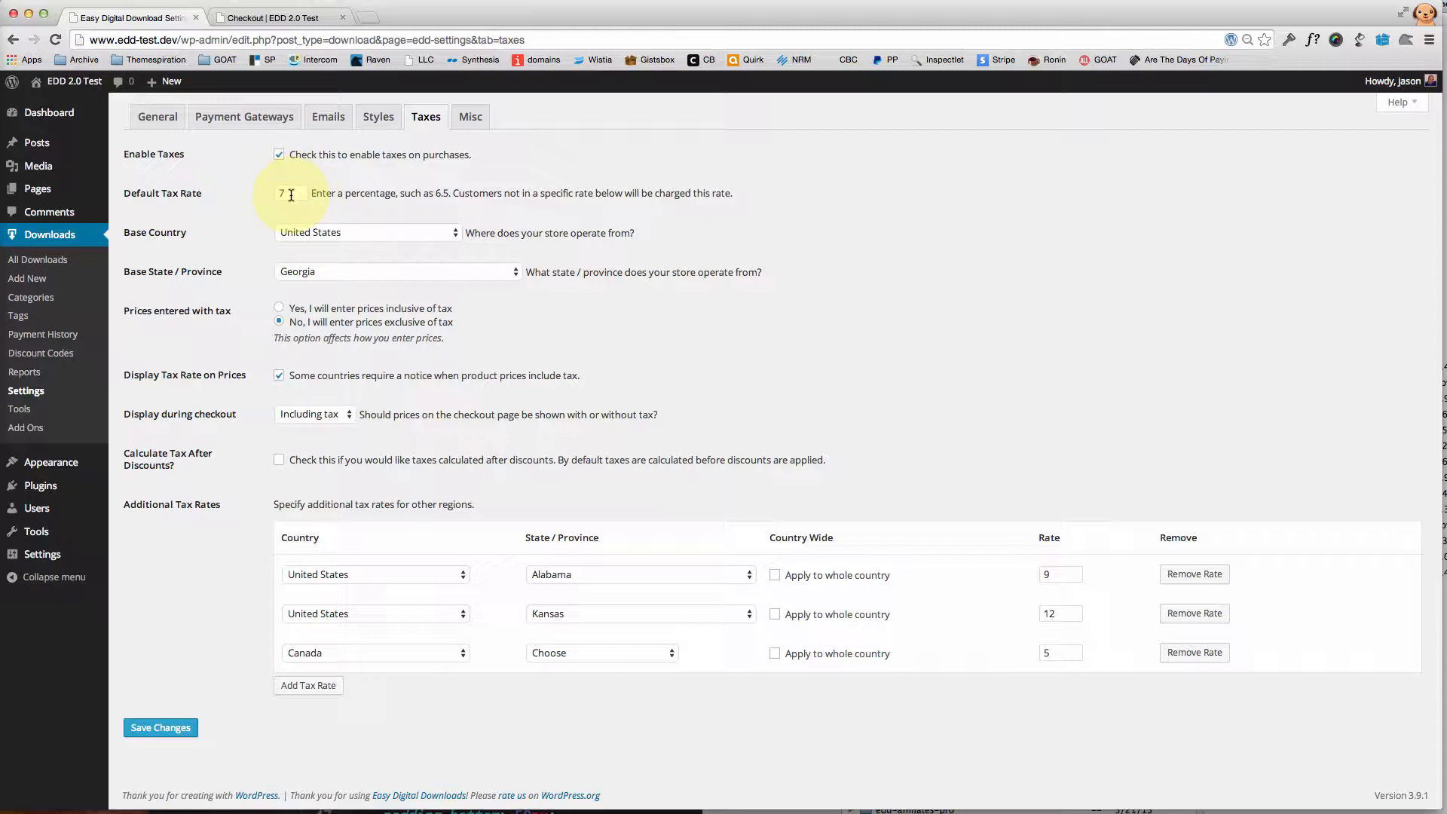
mouse_move(475, 574)
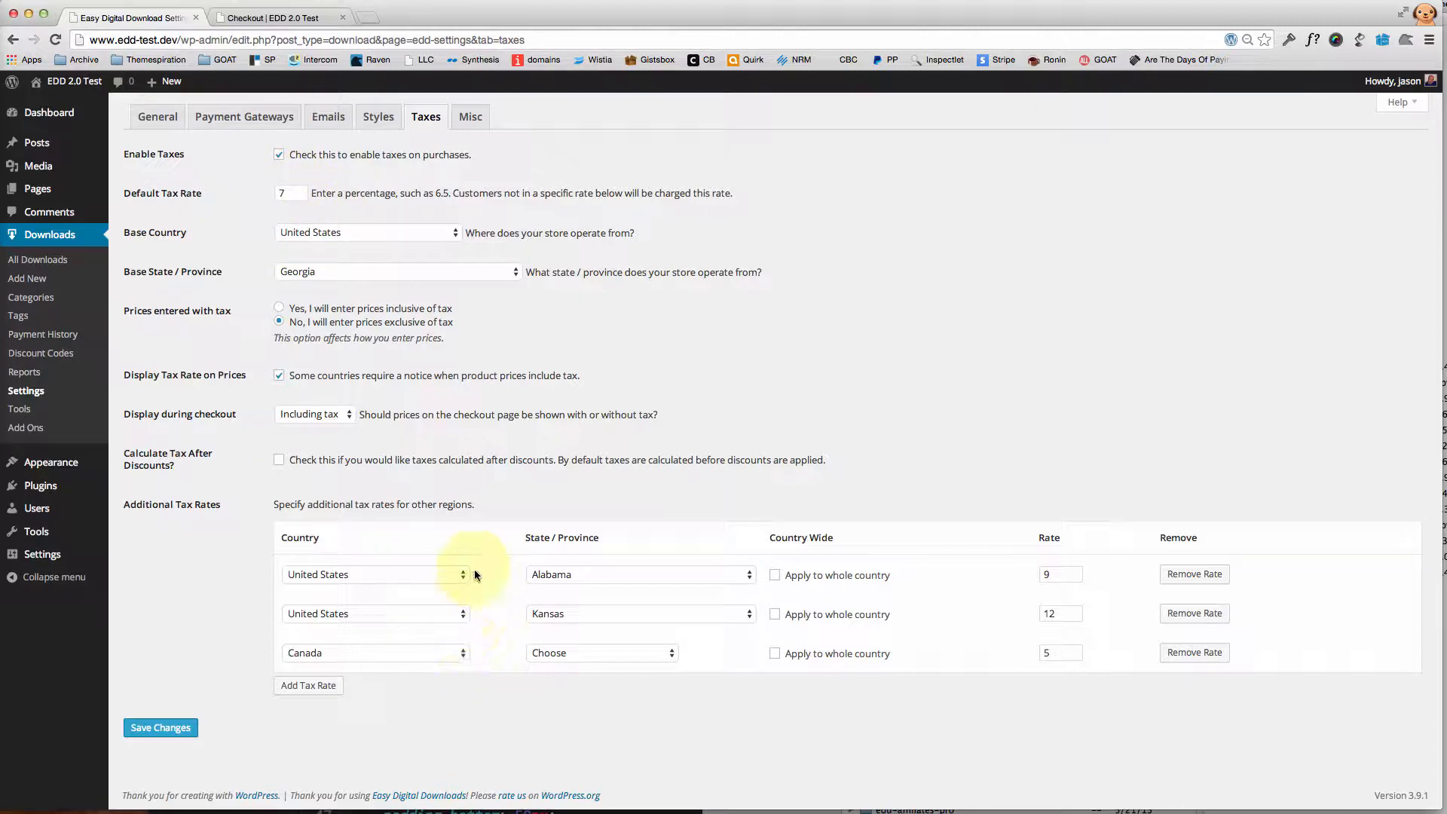
mouse_move(492, 650)
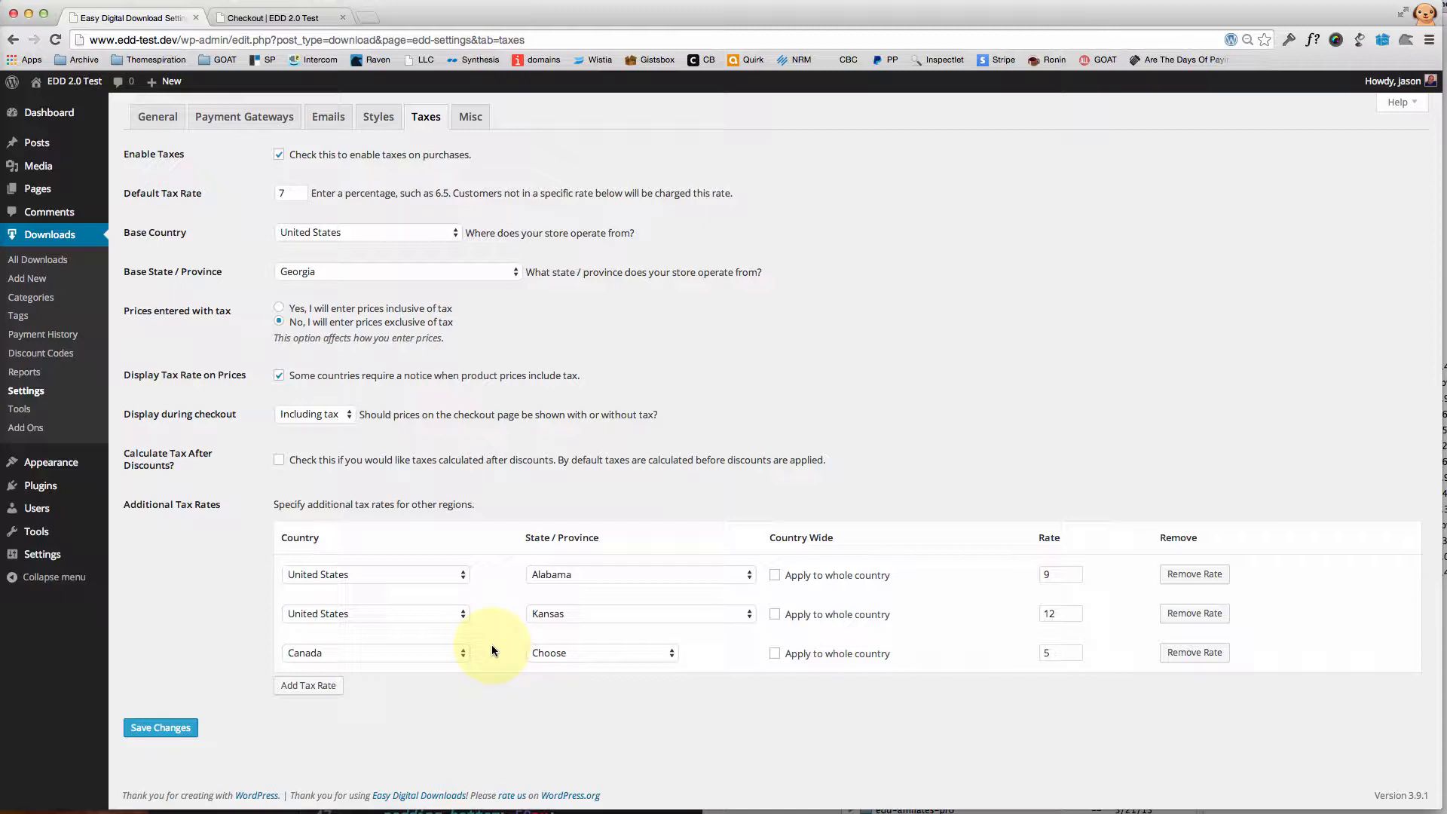
mouse_move(547, 330)
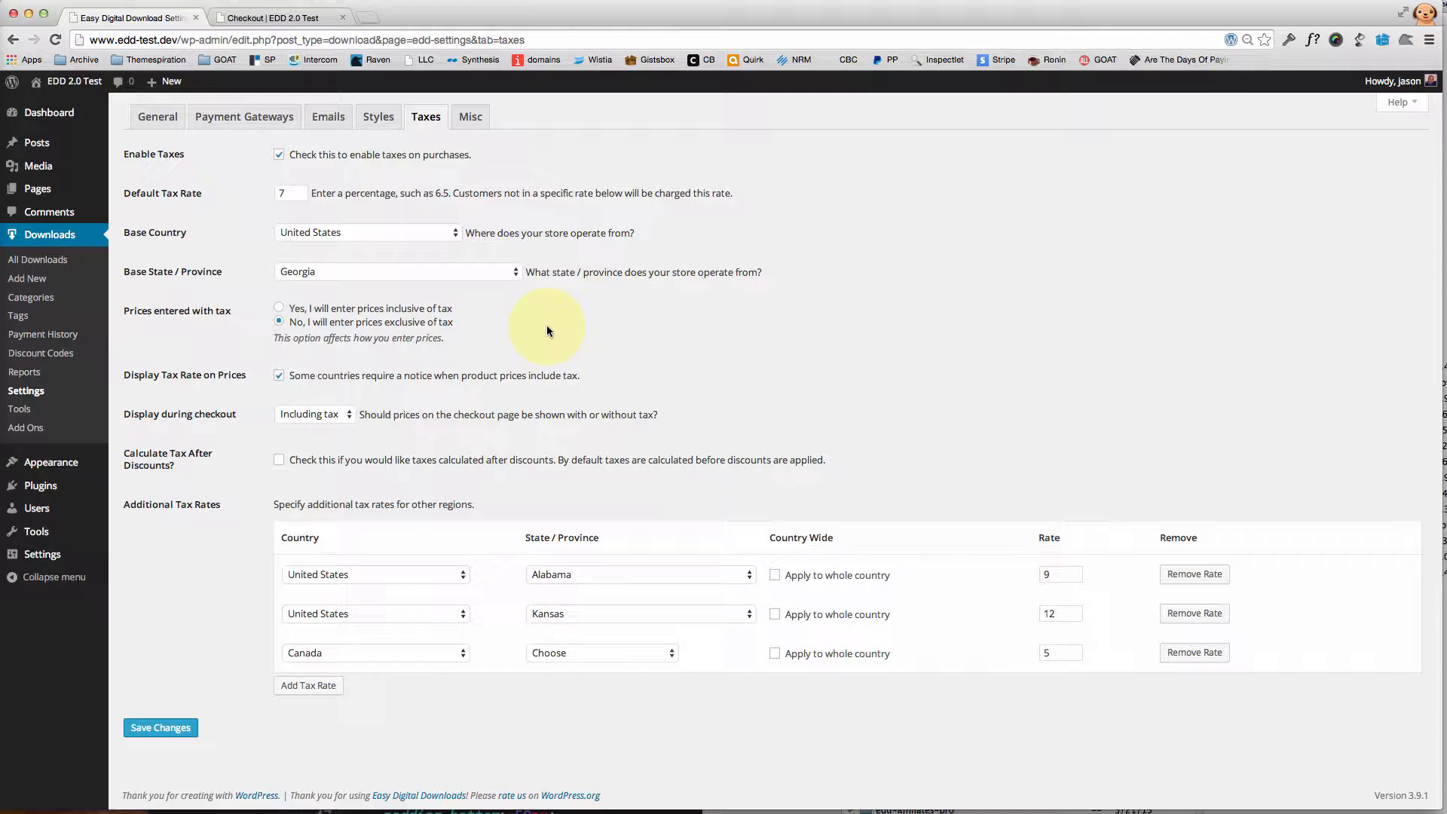
mouse_move(275, 233)
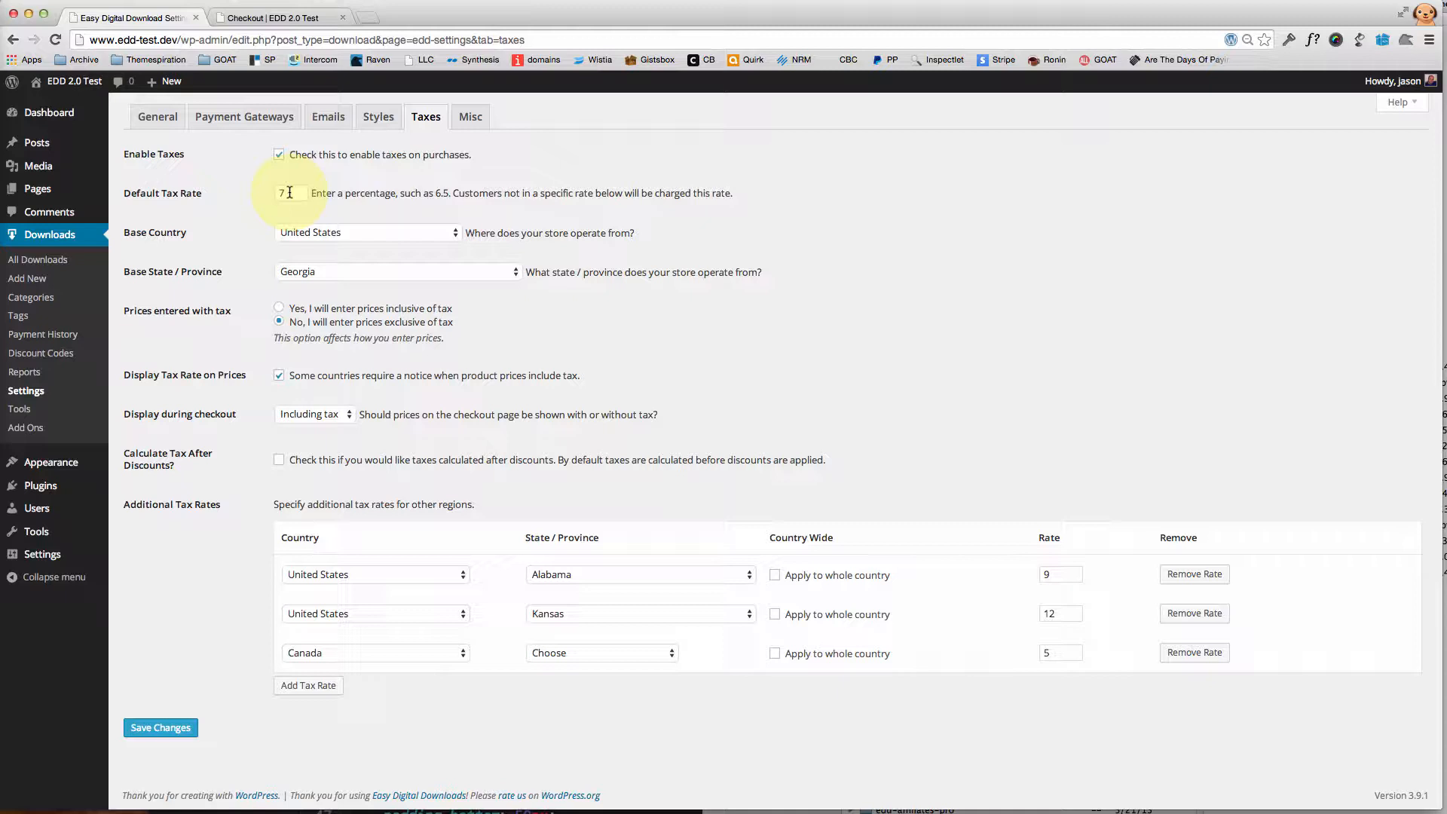
mouse_move(550, 574)
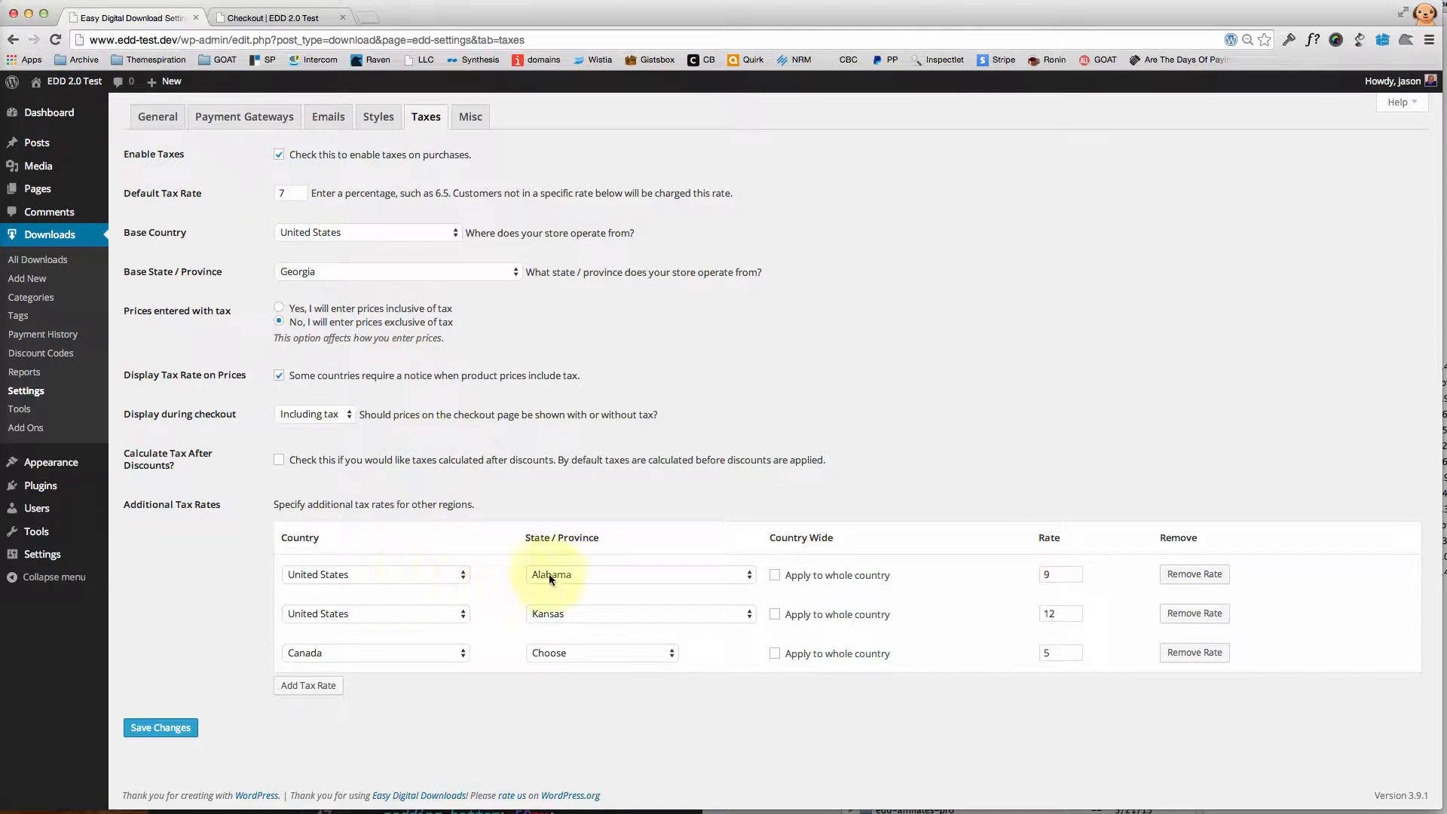
mouse_move(917, 583)
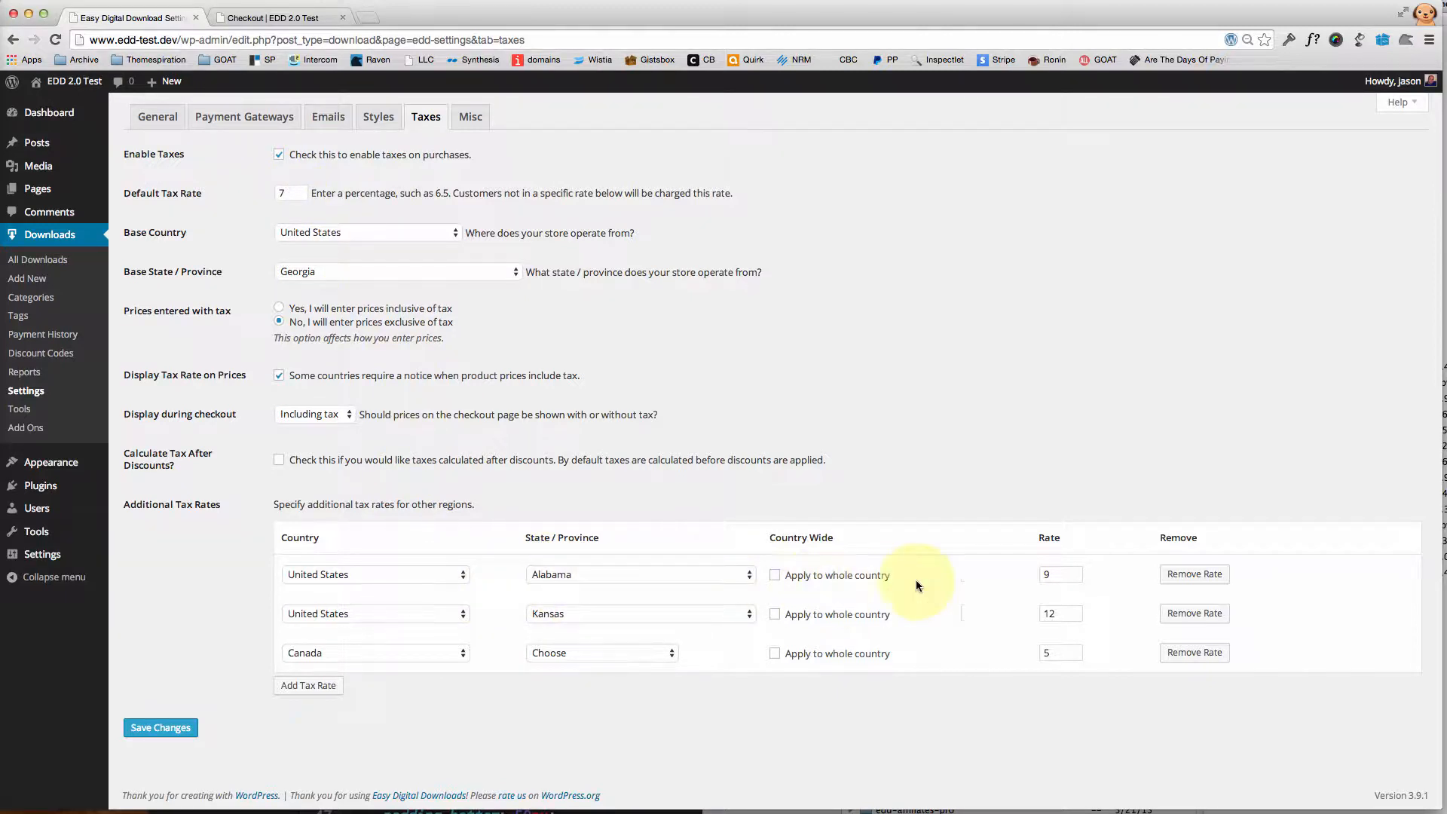
left_click(1056, 574)
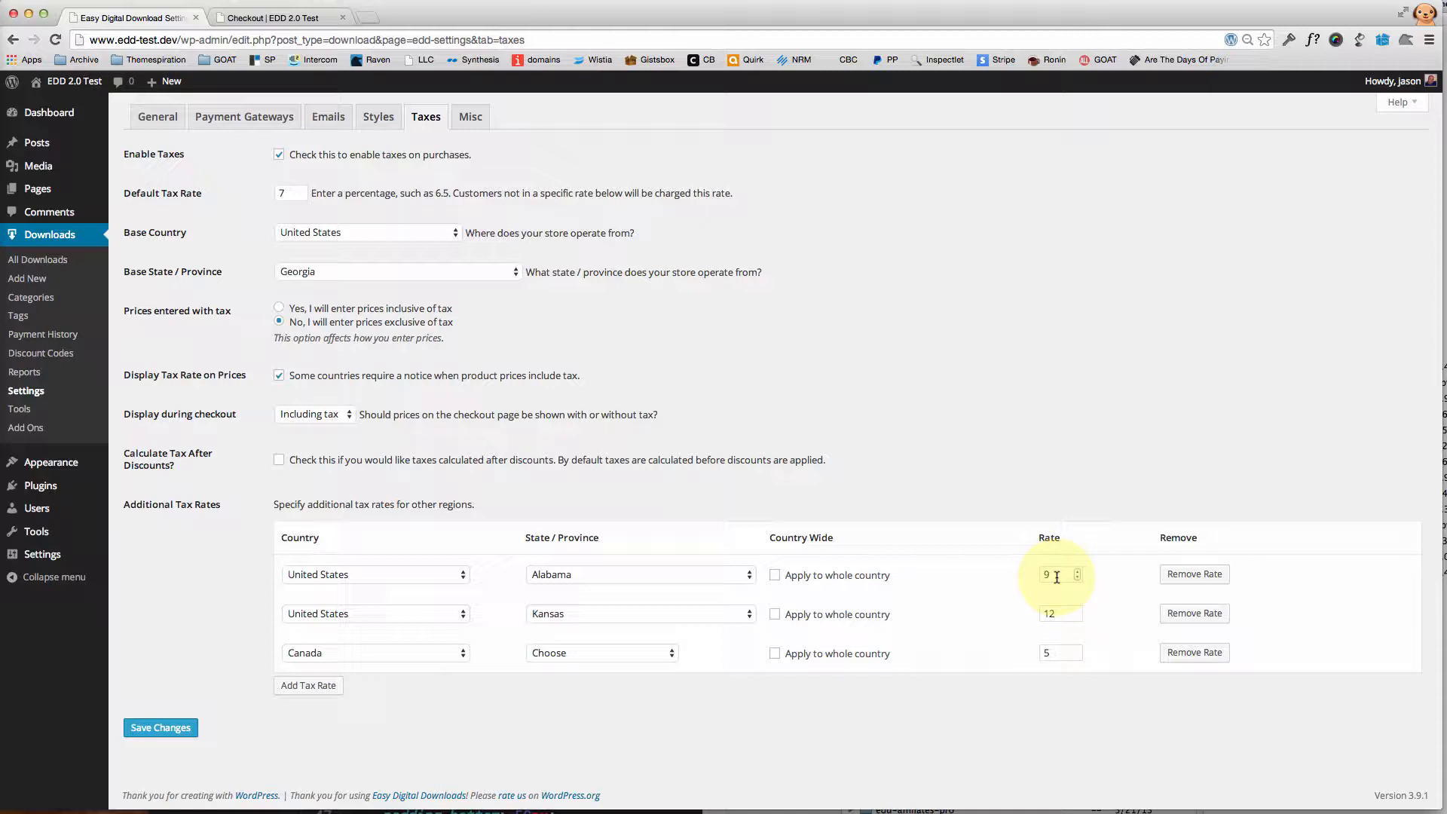
mouse_move(318, 613)
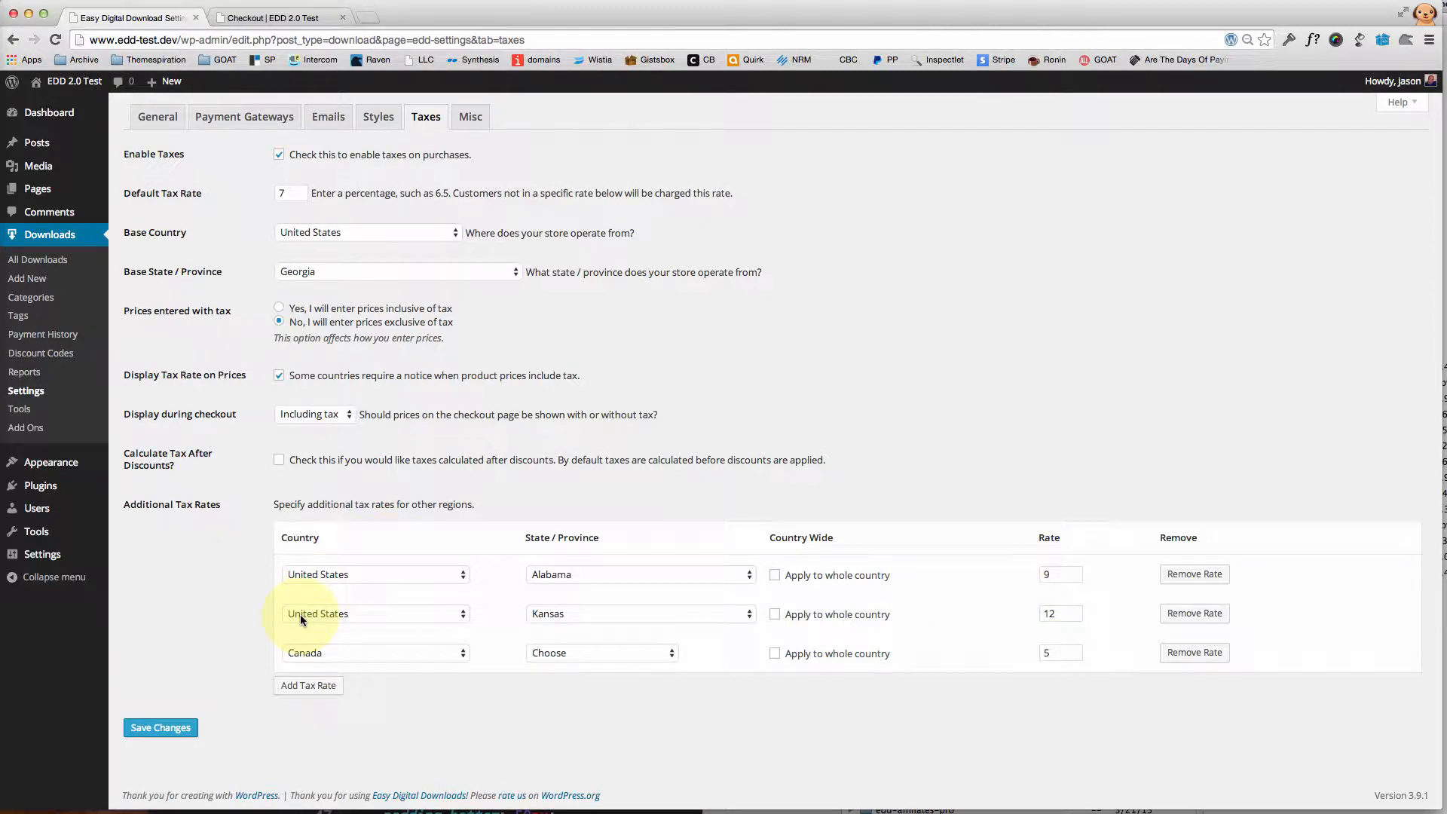
mouse_move(615, 614)
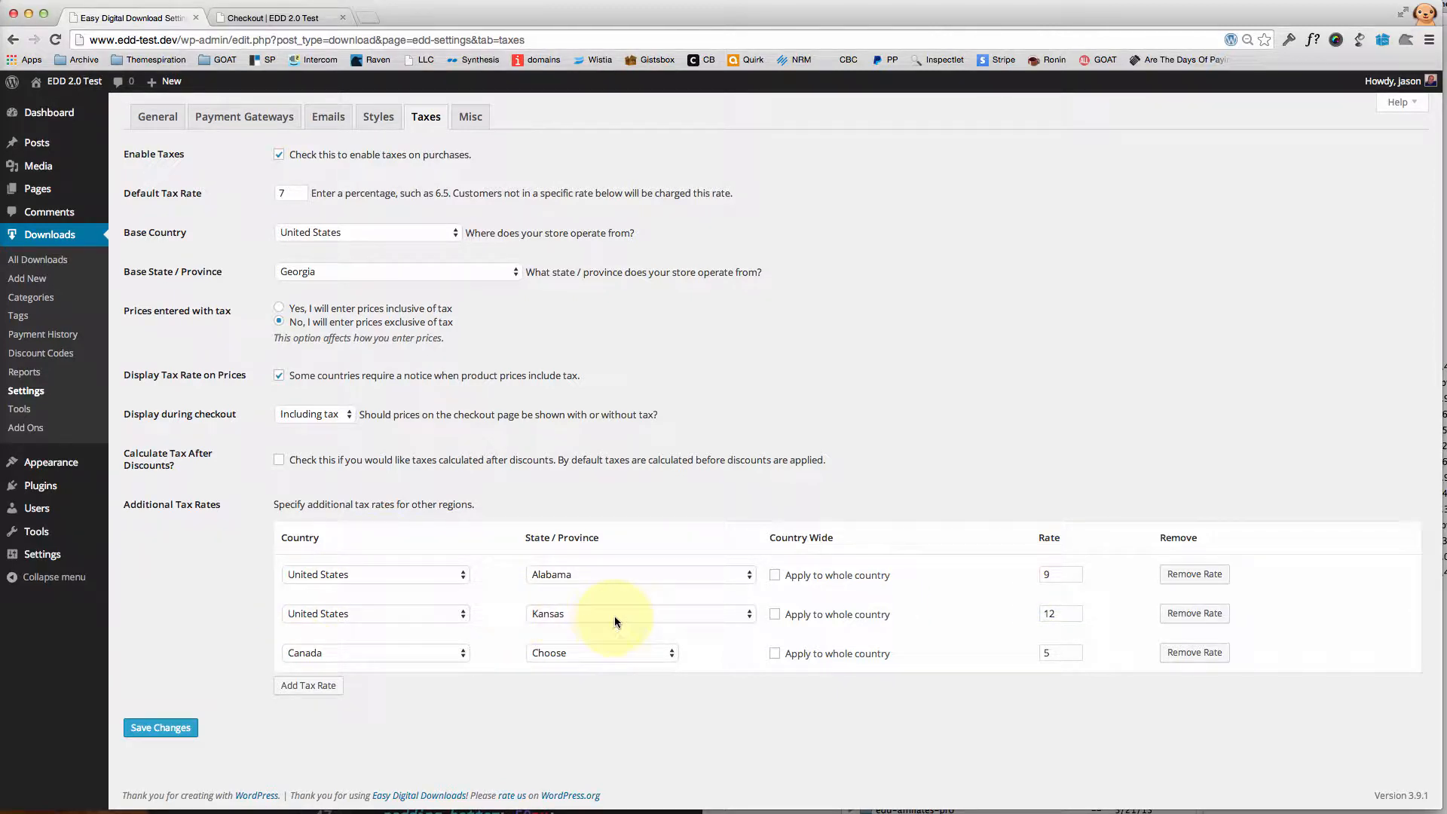
left_click(1059, 613)
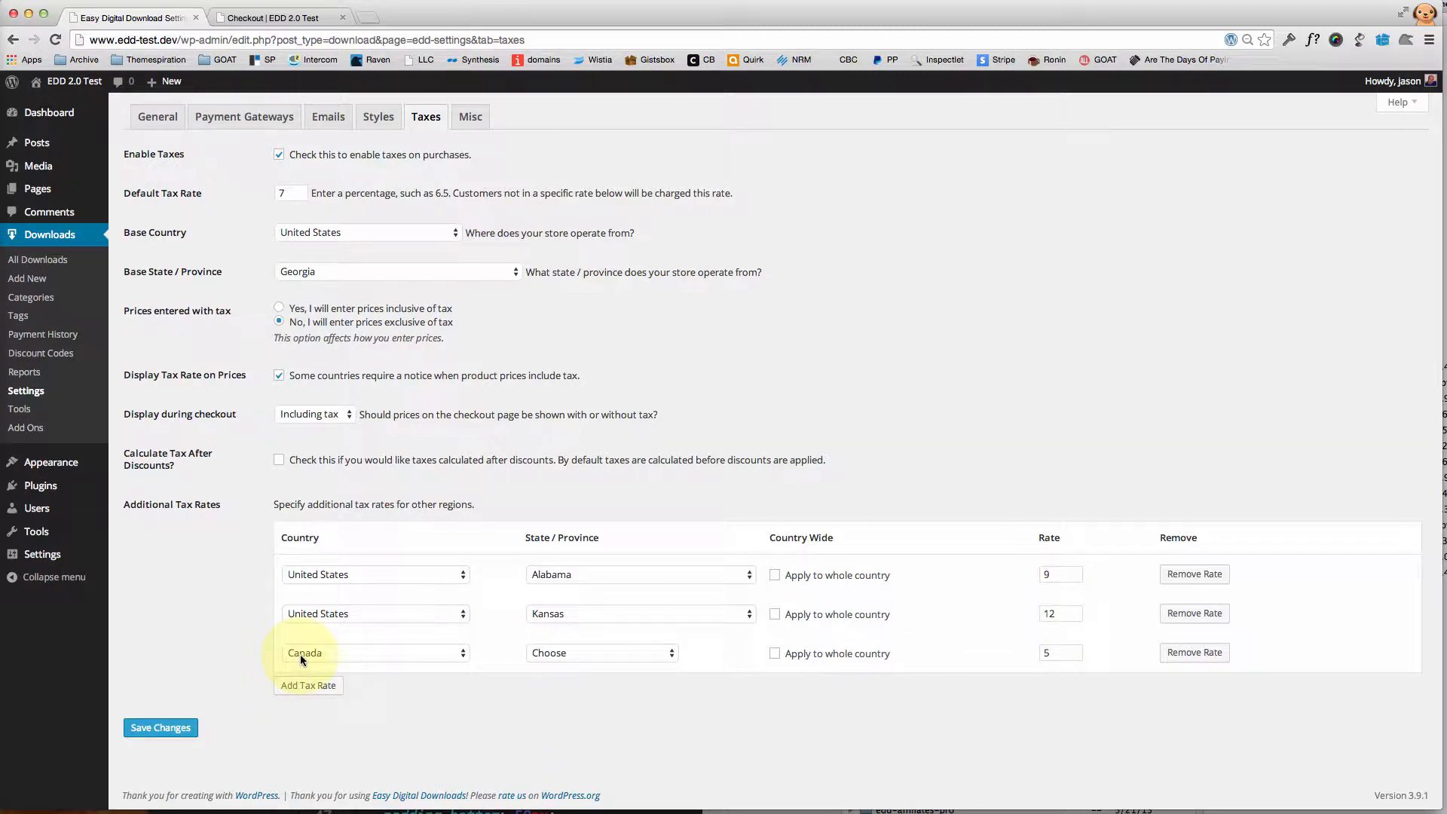
mouse_move(355, 657)
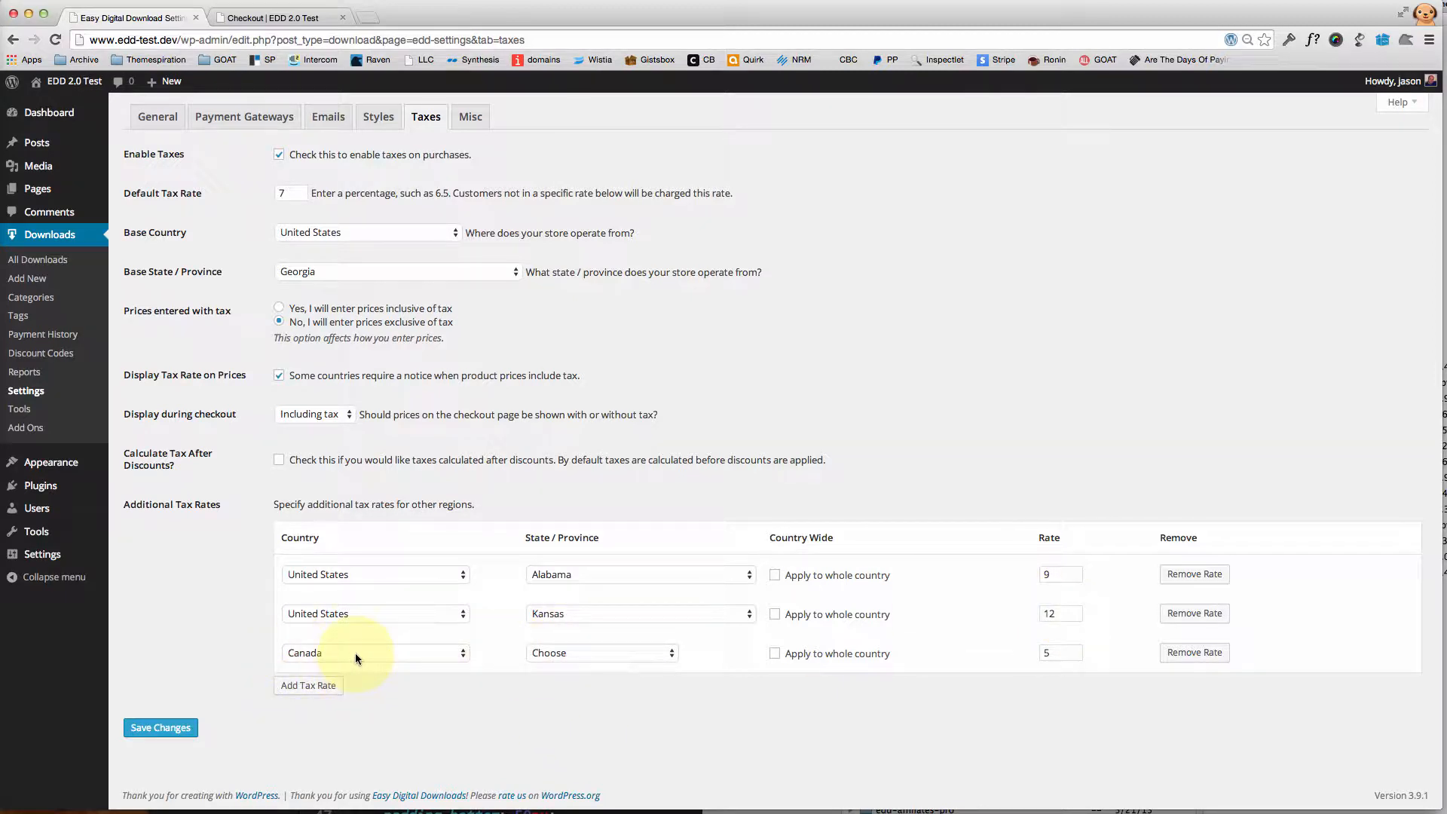
Tick 'Apply to whole country' for Canada's 5% additional tax rate
left_click(600, 652)
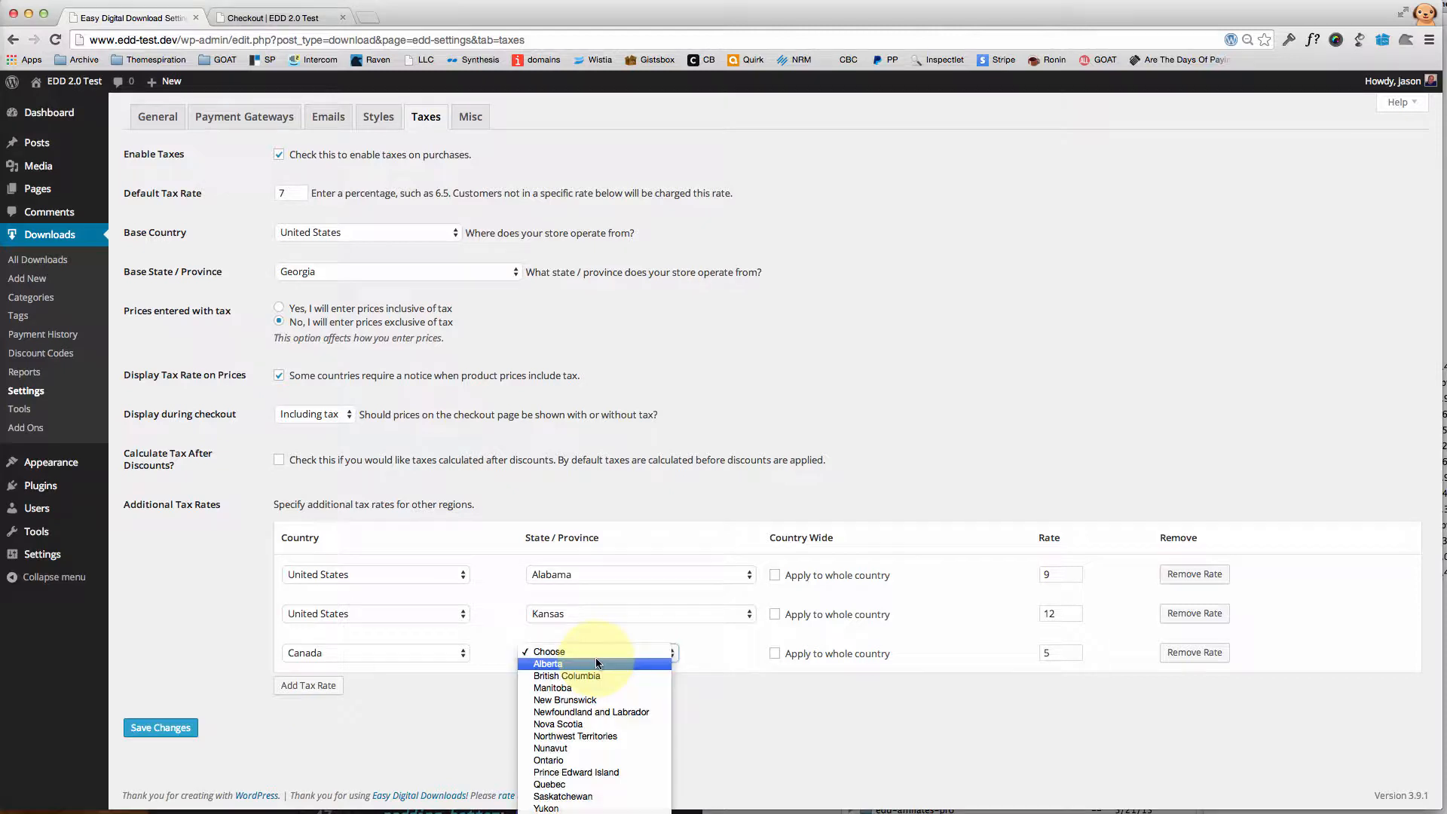
mouse_move(598, 736)
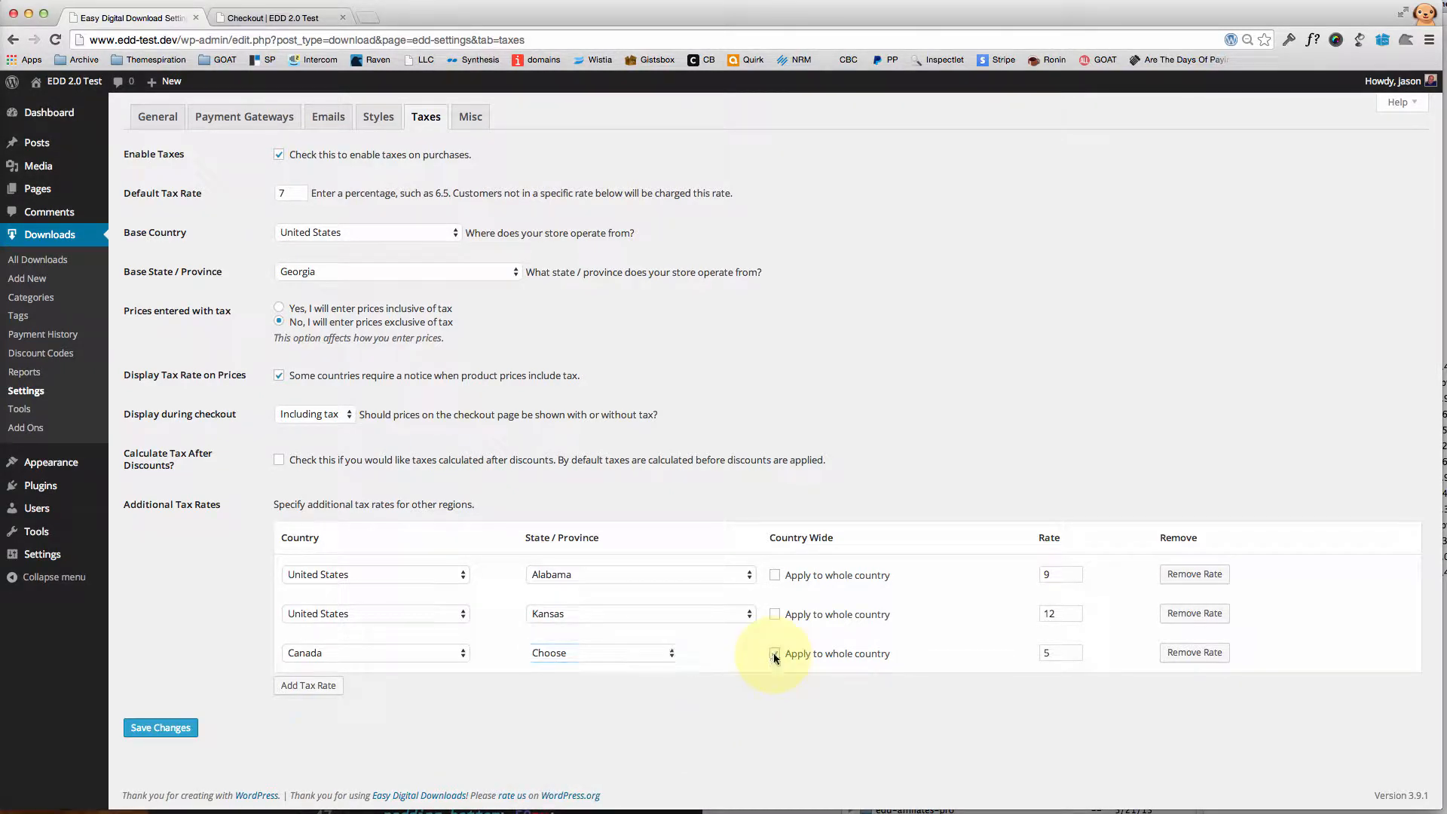
left_click(774, 654)
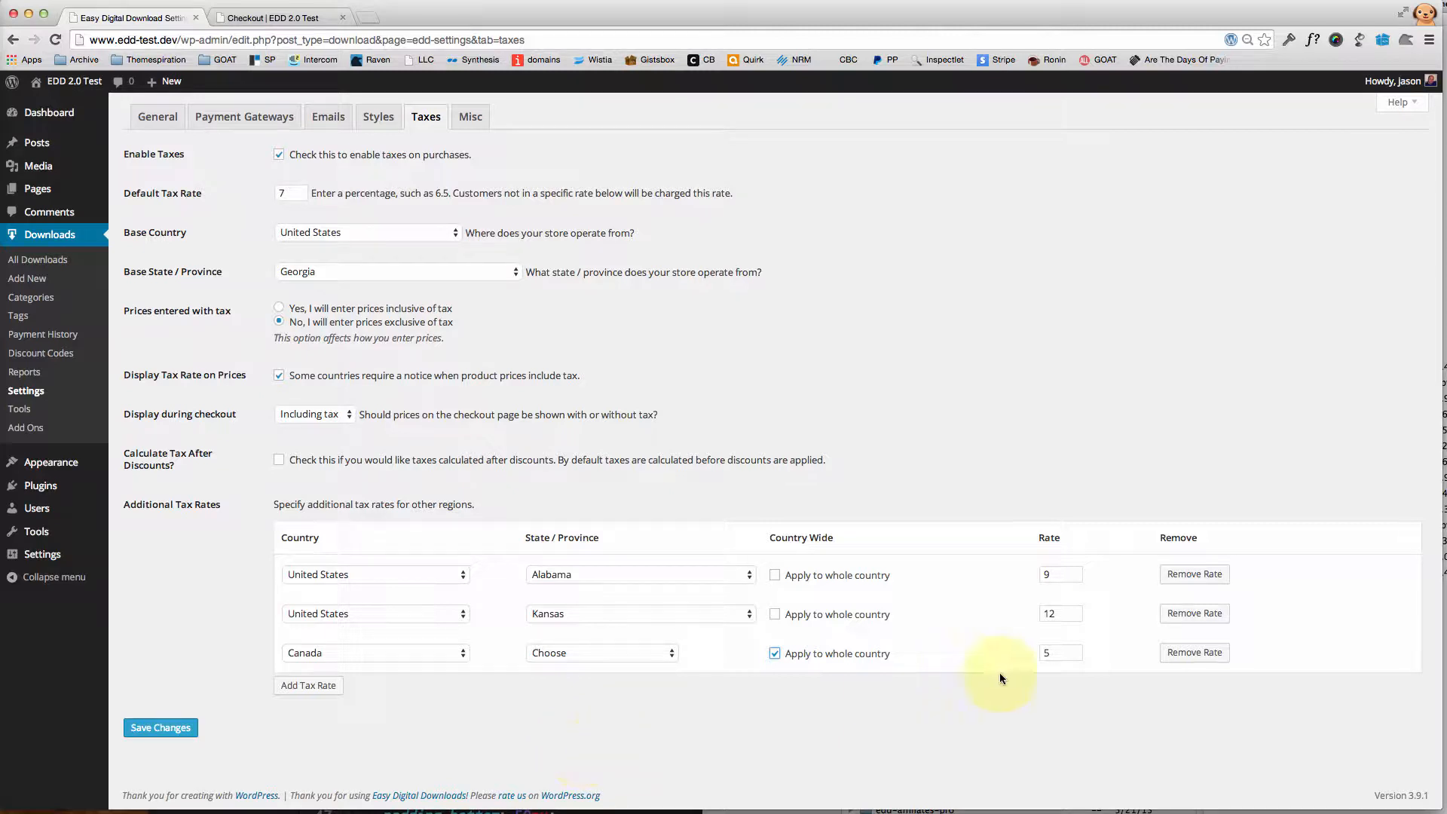
mouse_move(995, 685)
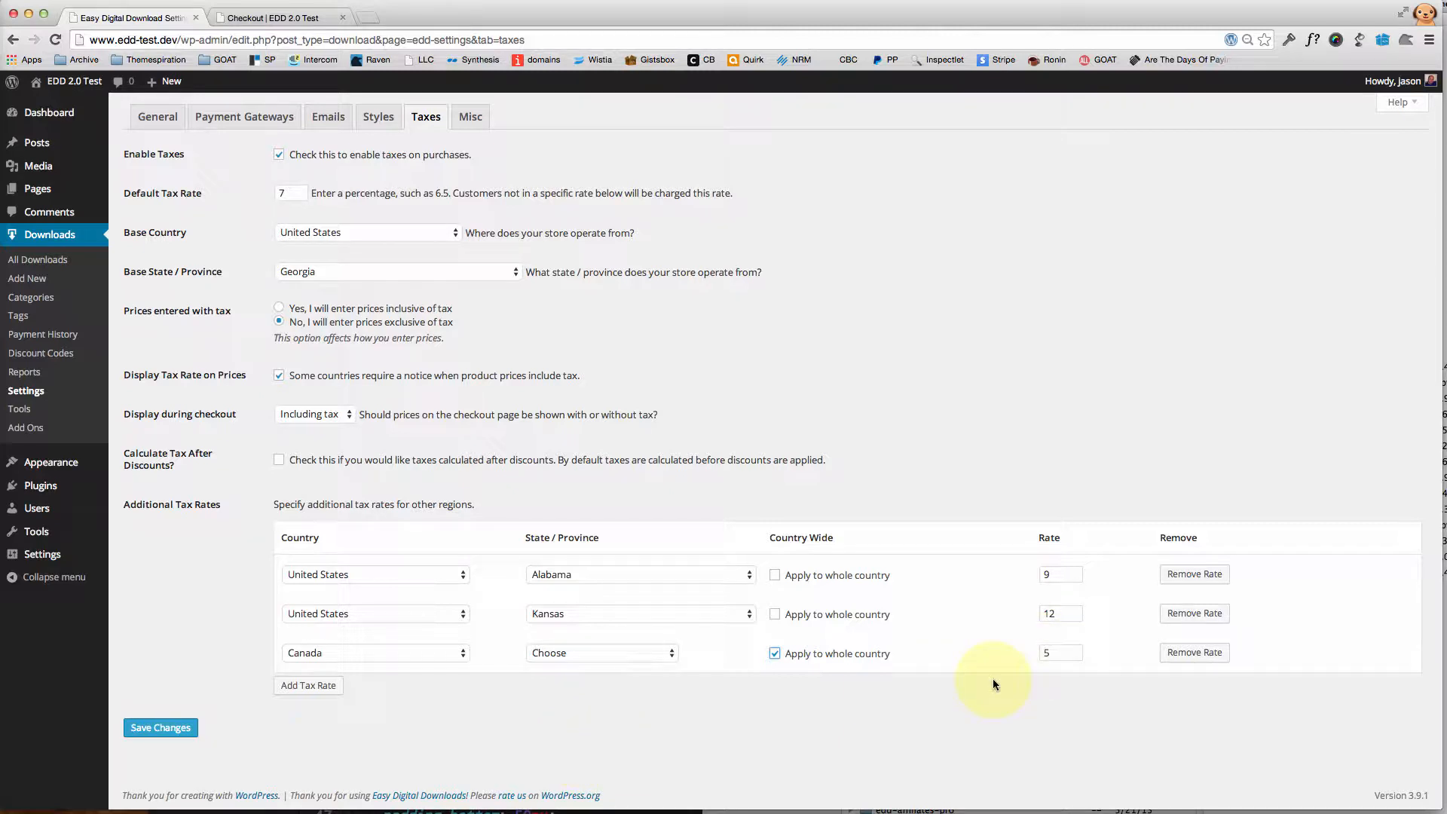
left_click(1059, 653)
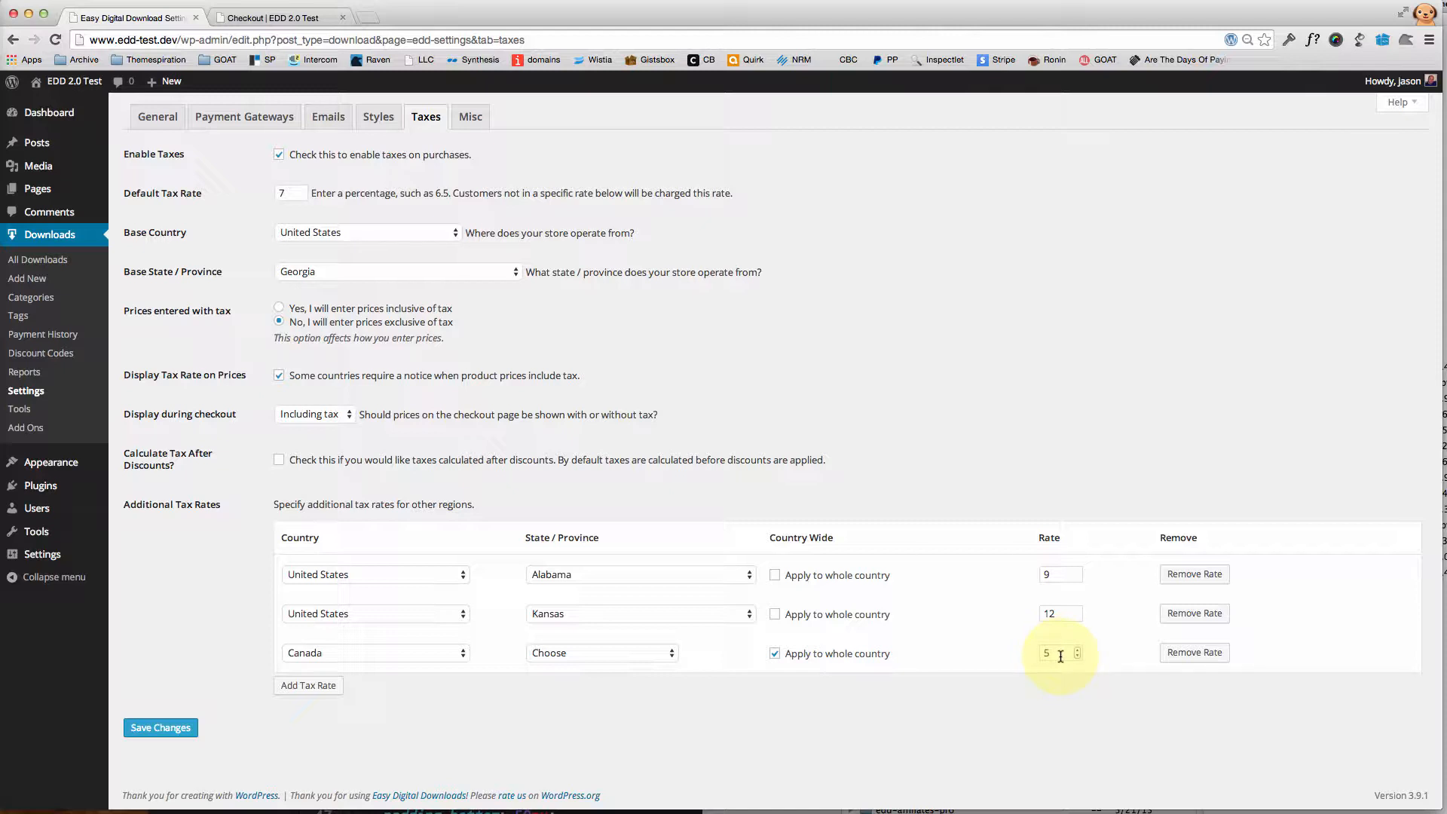
left_click(289, 193)
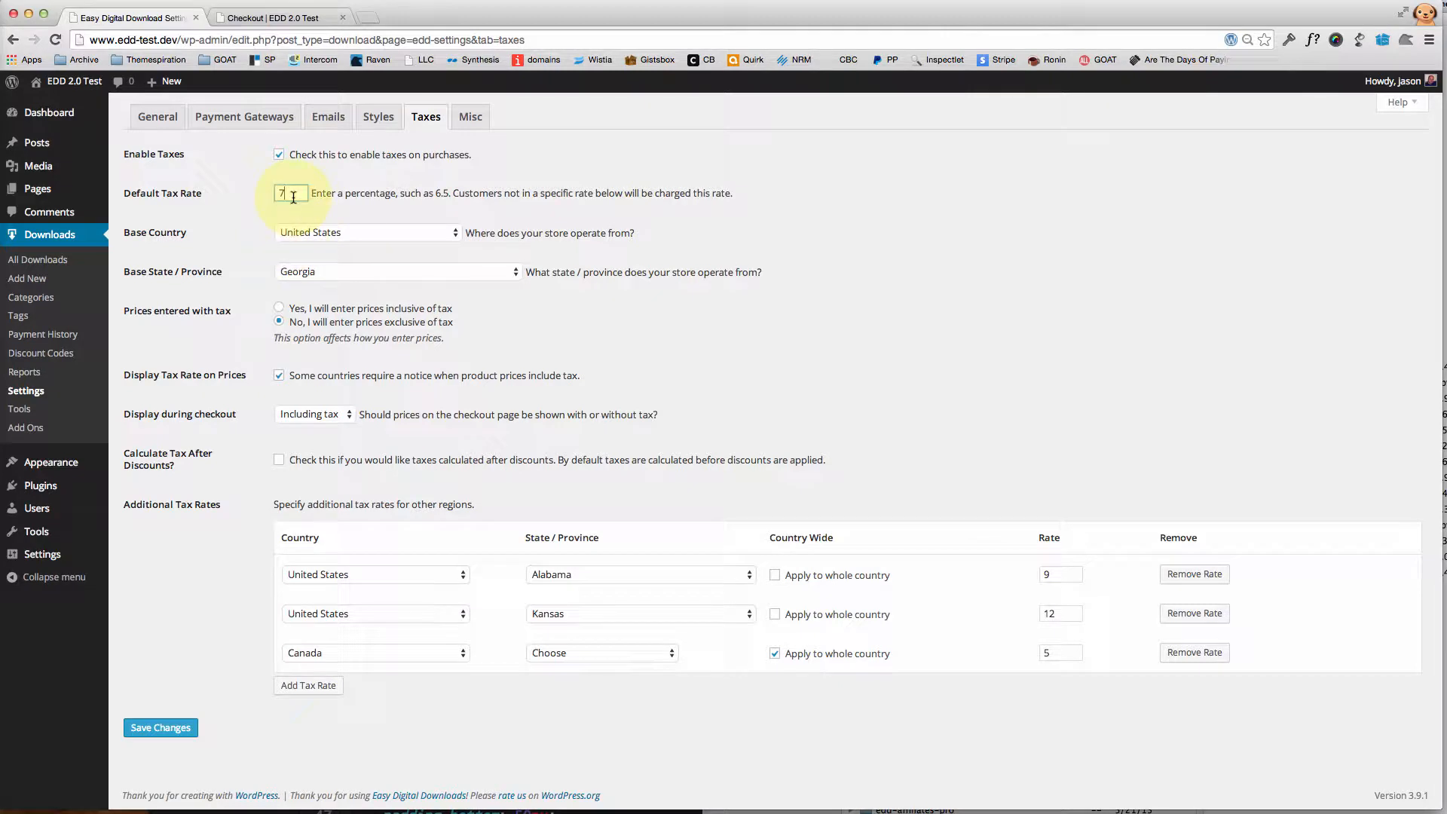
mouse_move(258, 358)
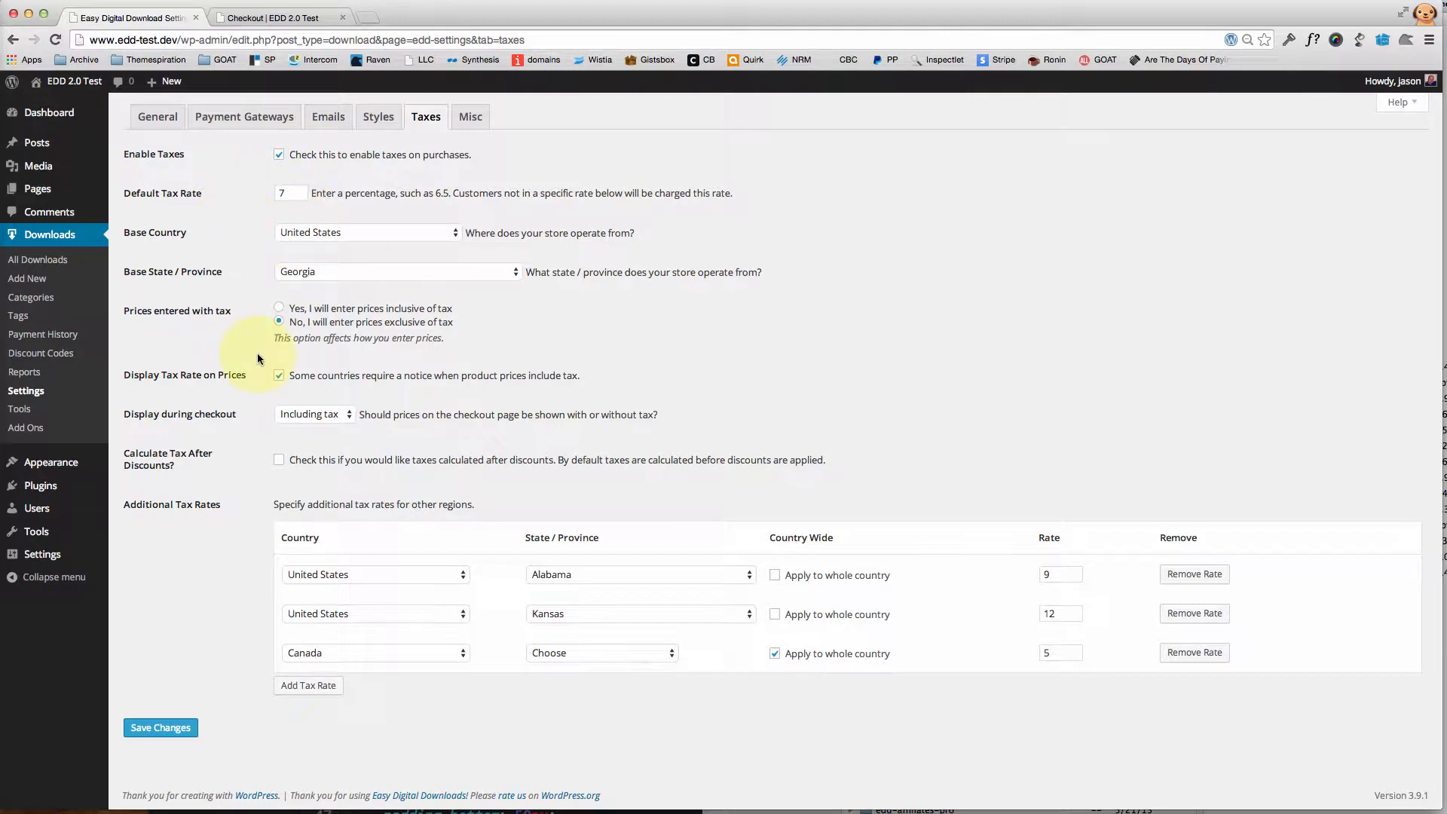
mouse_move(210, 338)
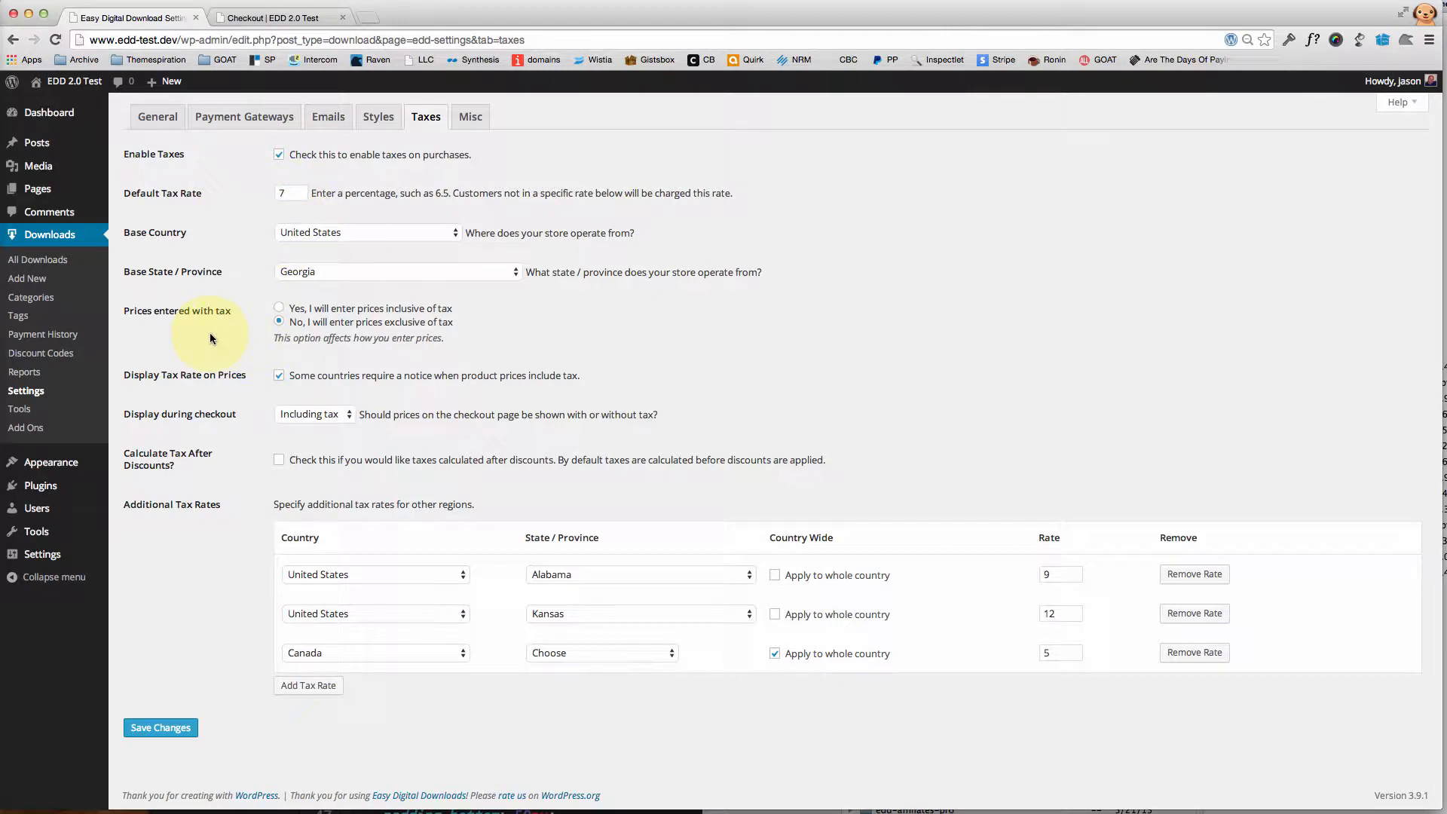
mouse_move(208, 326)
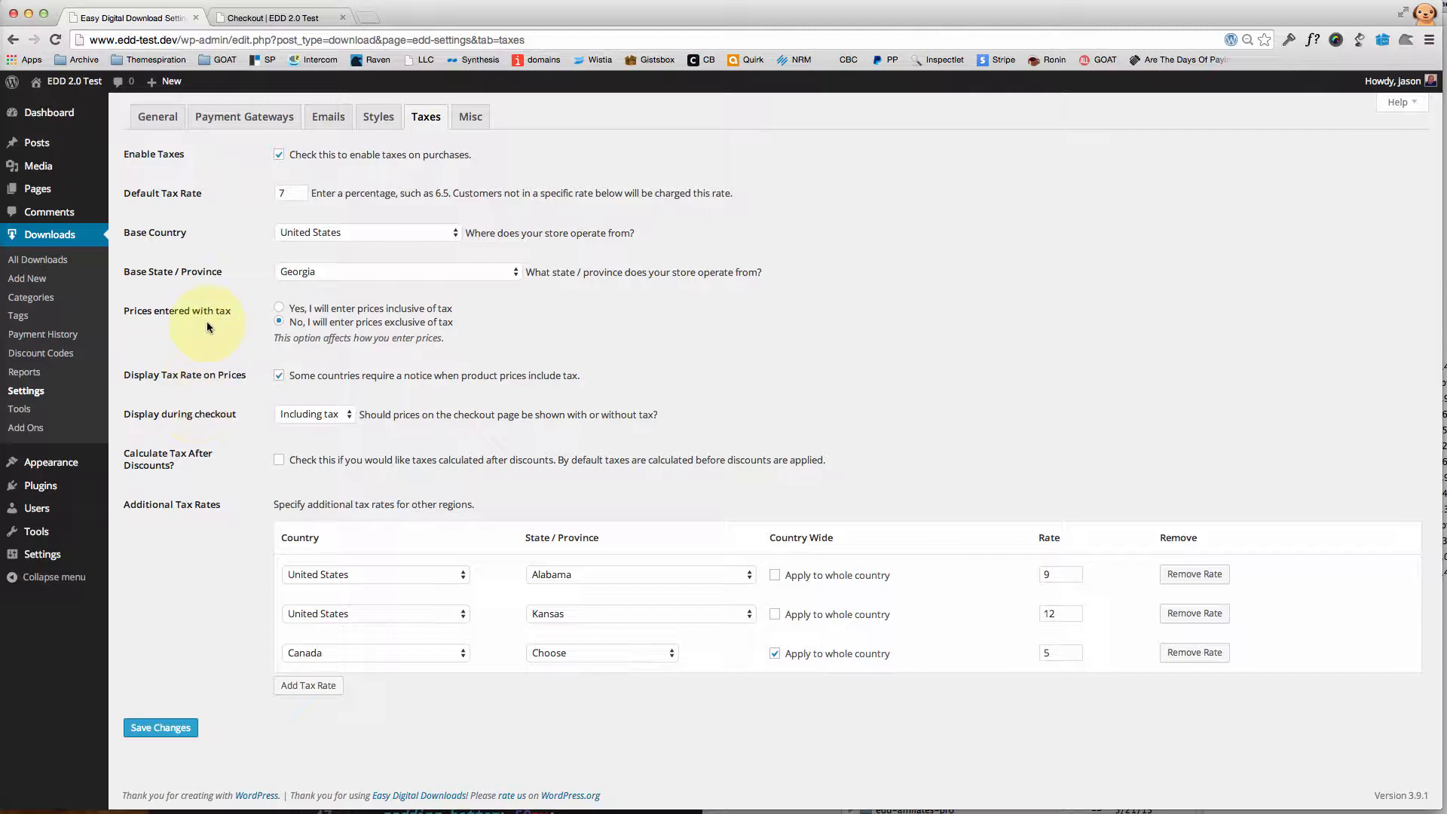
mouse_move(148, 316)
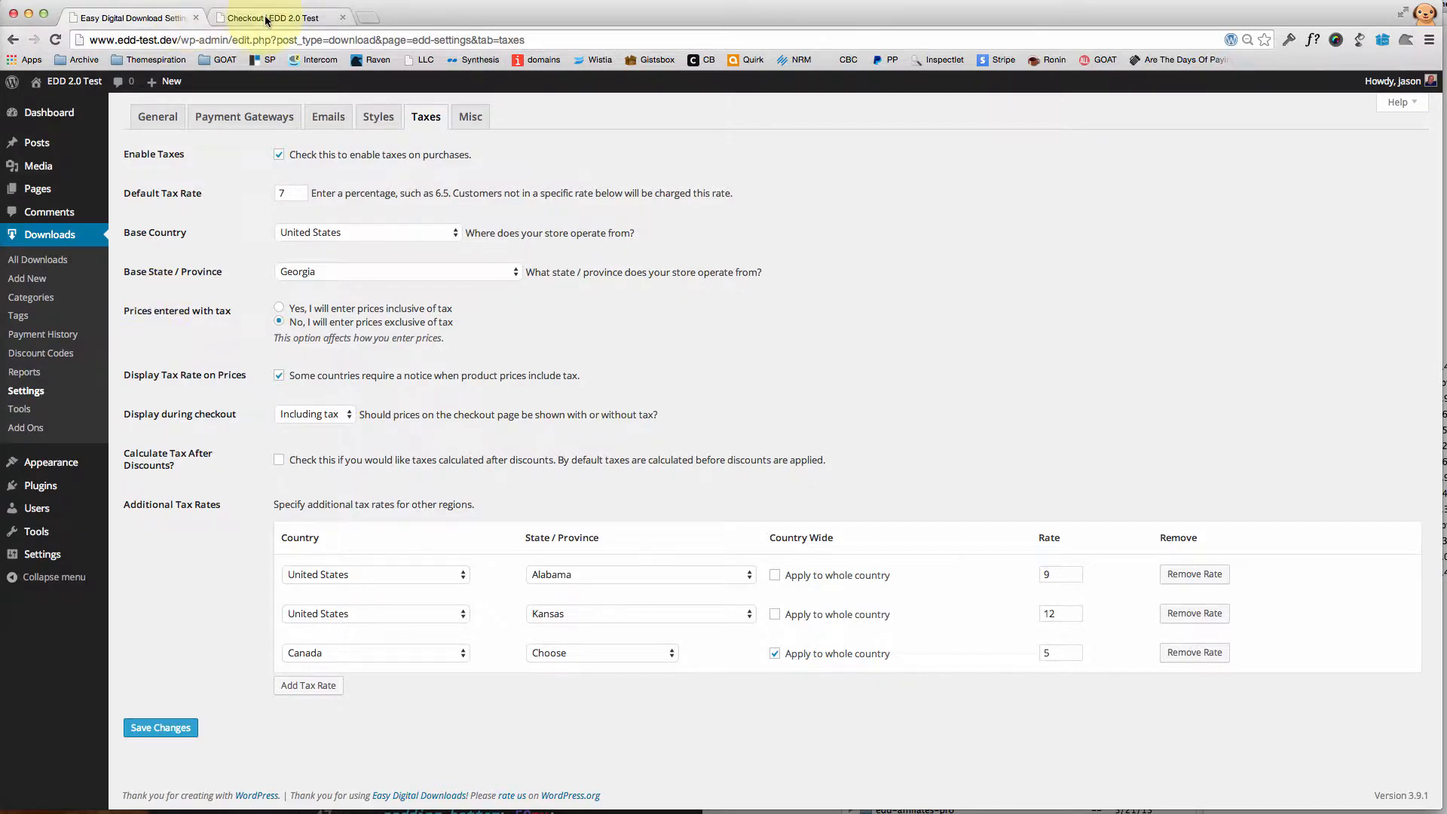
View the front-end product grid, which shows no tax notice, then return to tax settings
left_click(276, 16)
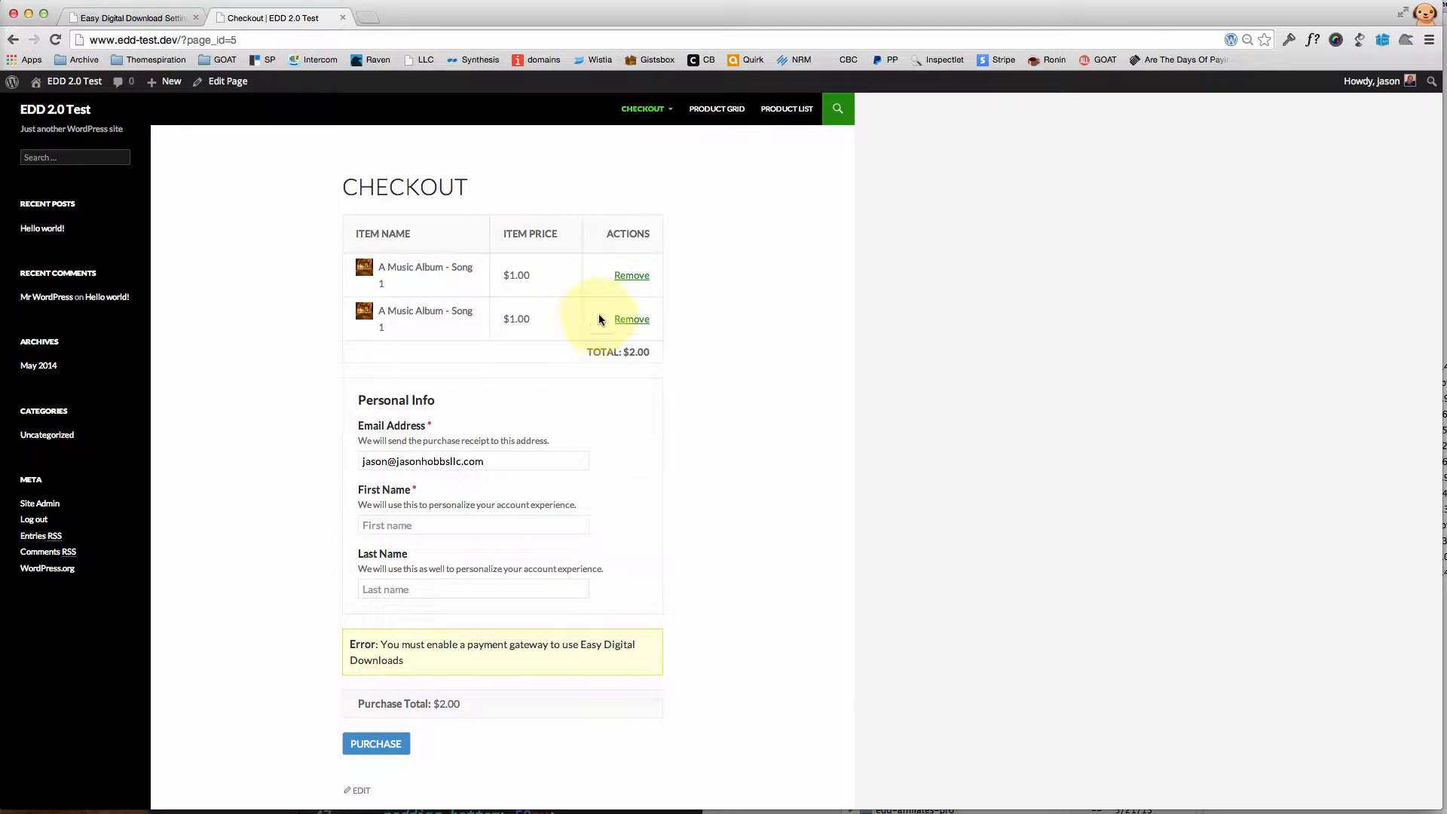
left_click(716, 109)
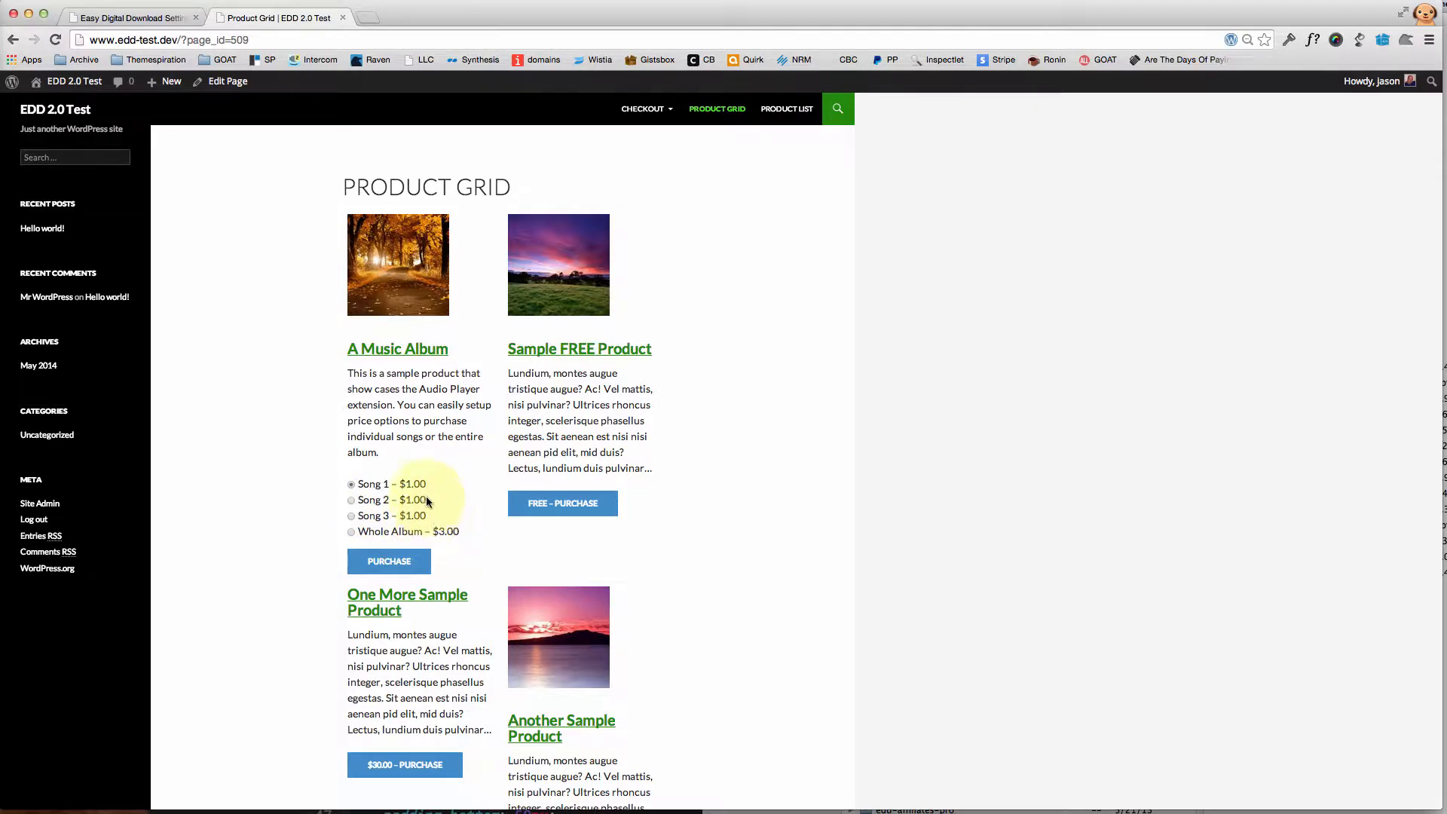
left_click(129, 18)
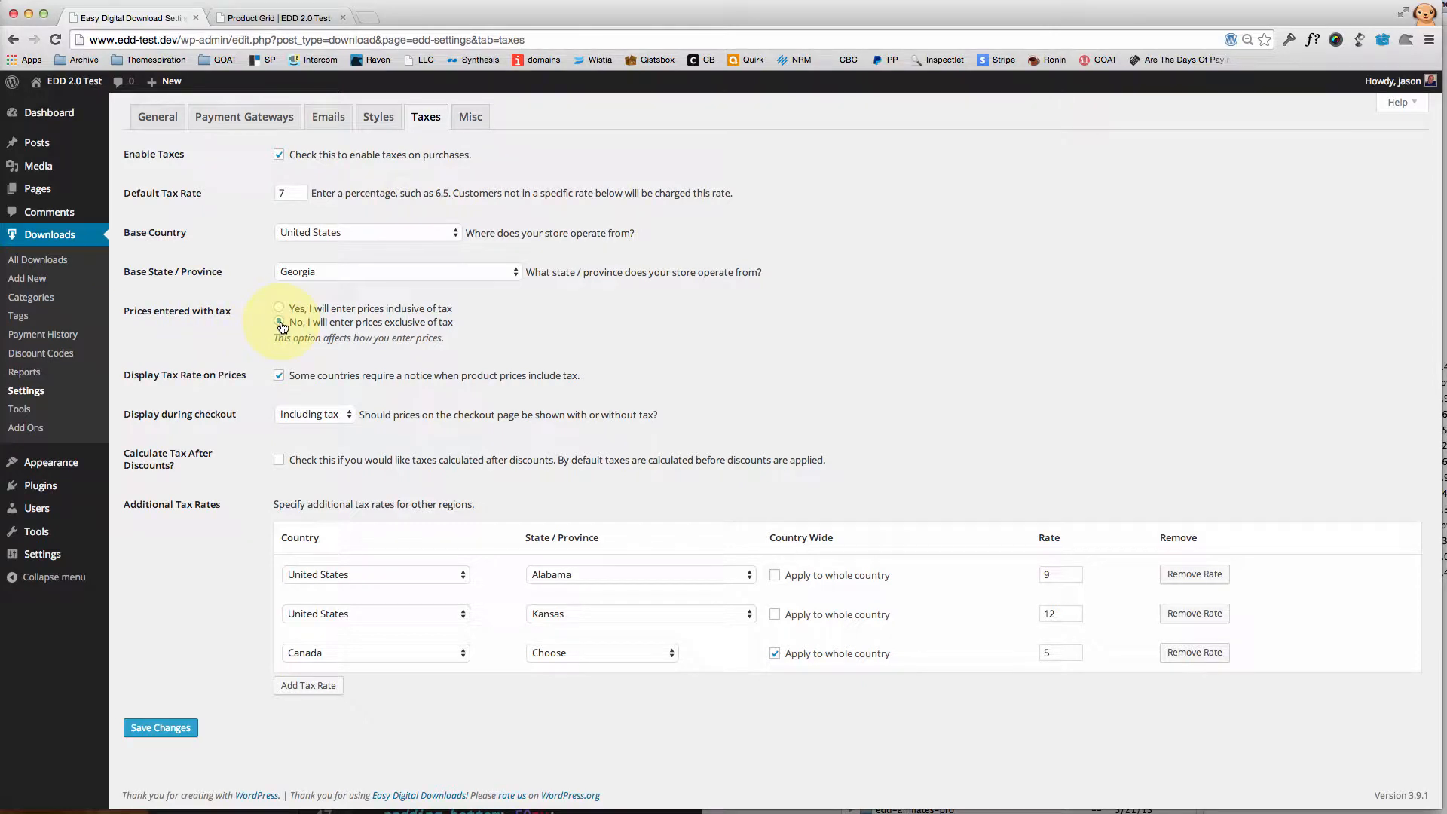
left_click(279, 321)
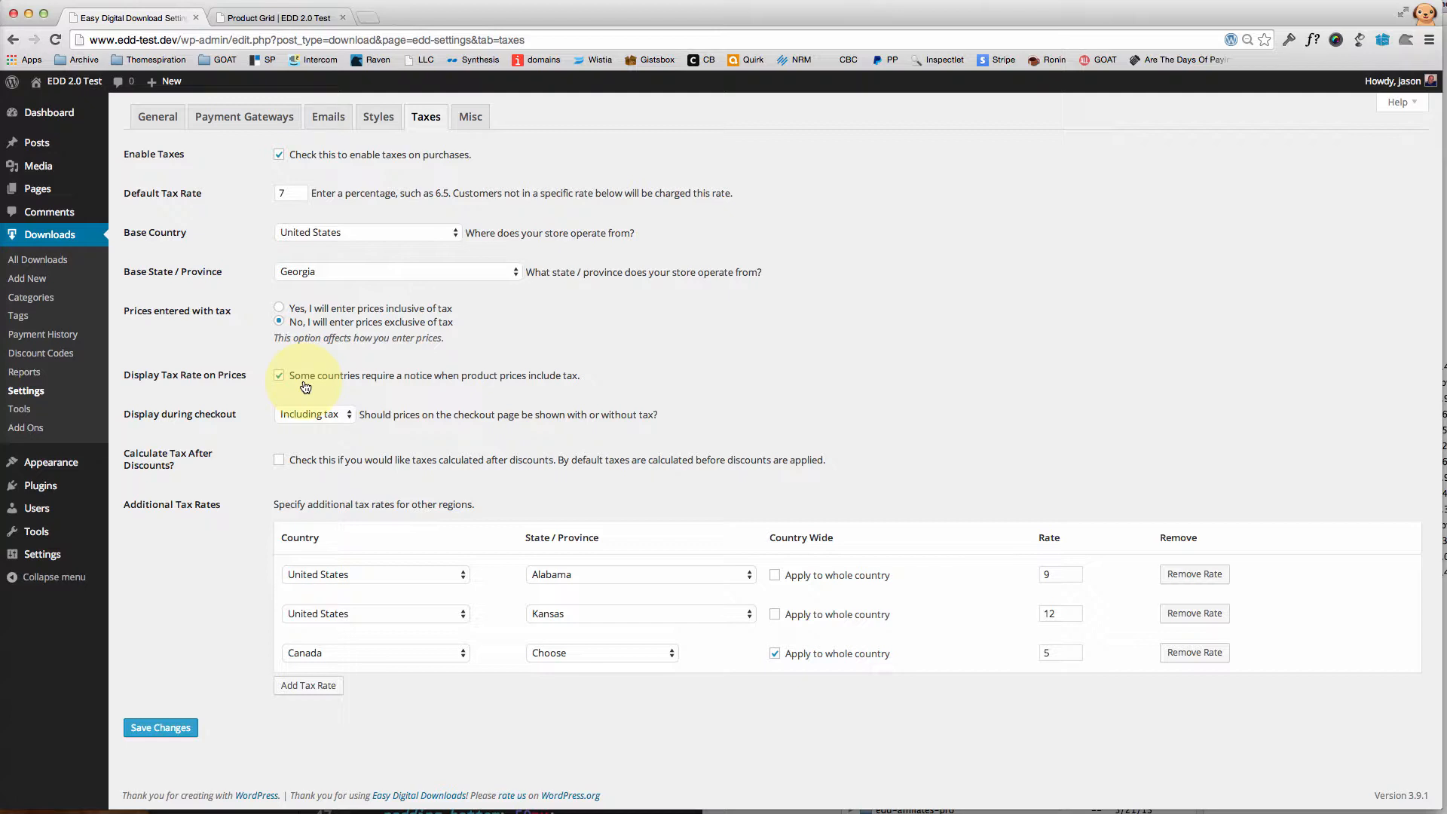
Save tax settings and reload the product grid to show 'Excluding 7% tax' notes
left_click(160, 727)
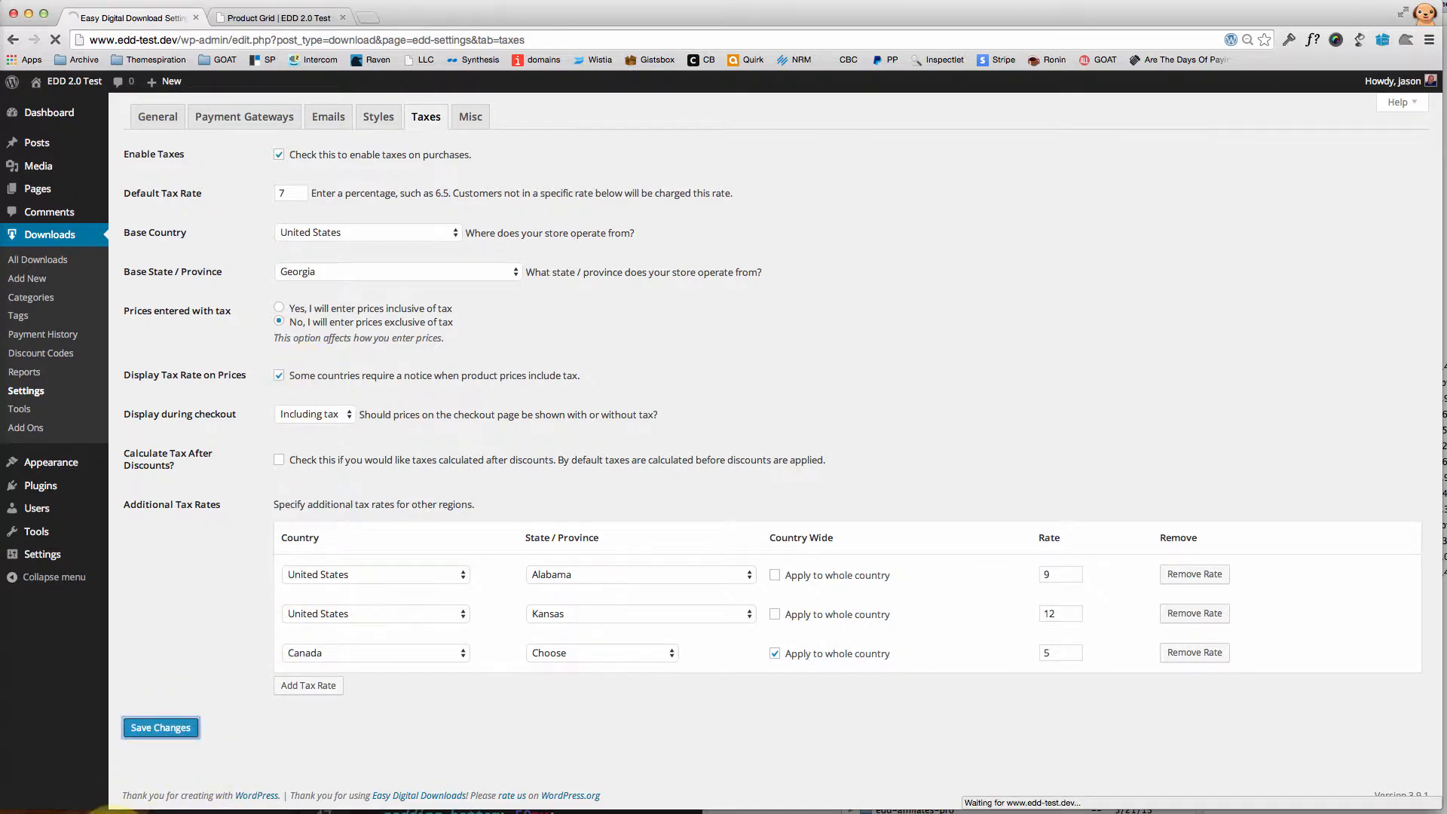
left_click(159, 728)
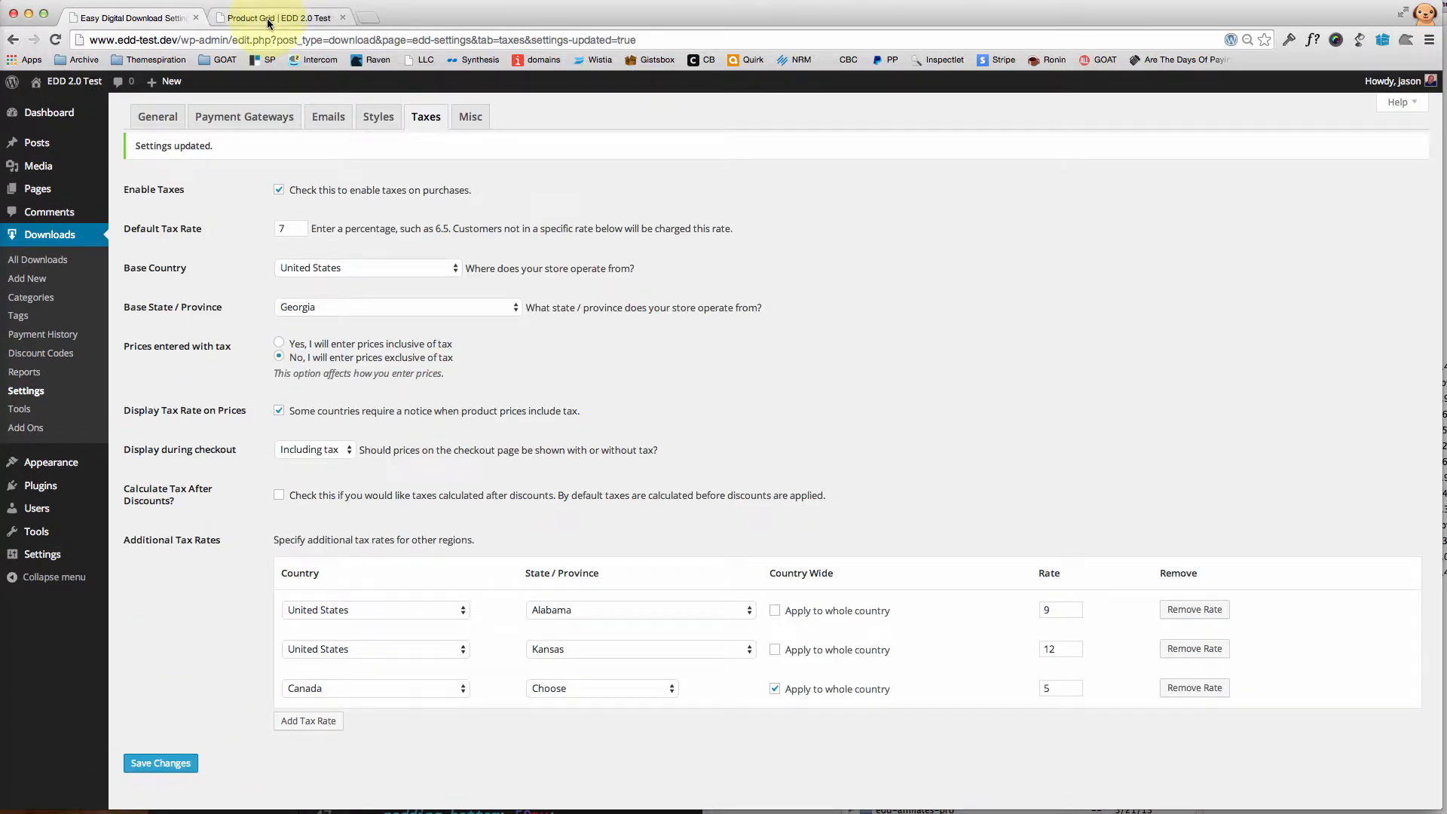
left_click(276, 17)
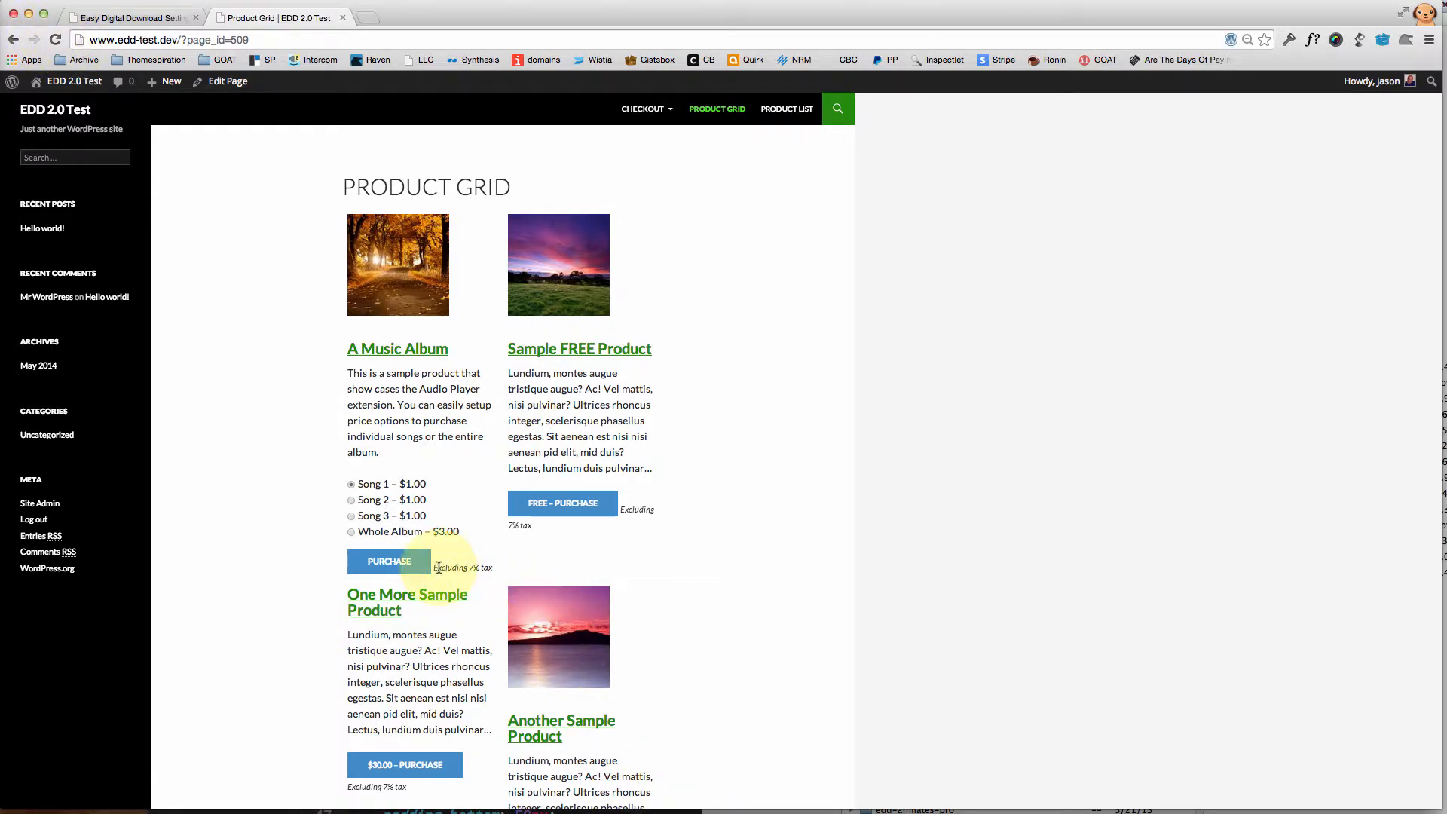
mouse_move(464, 566)
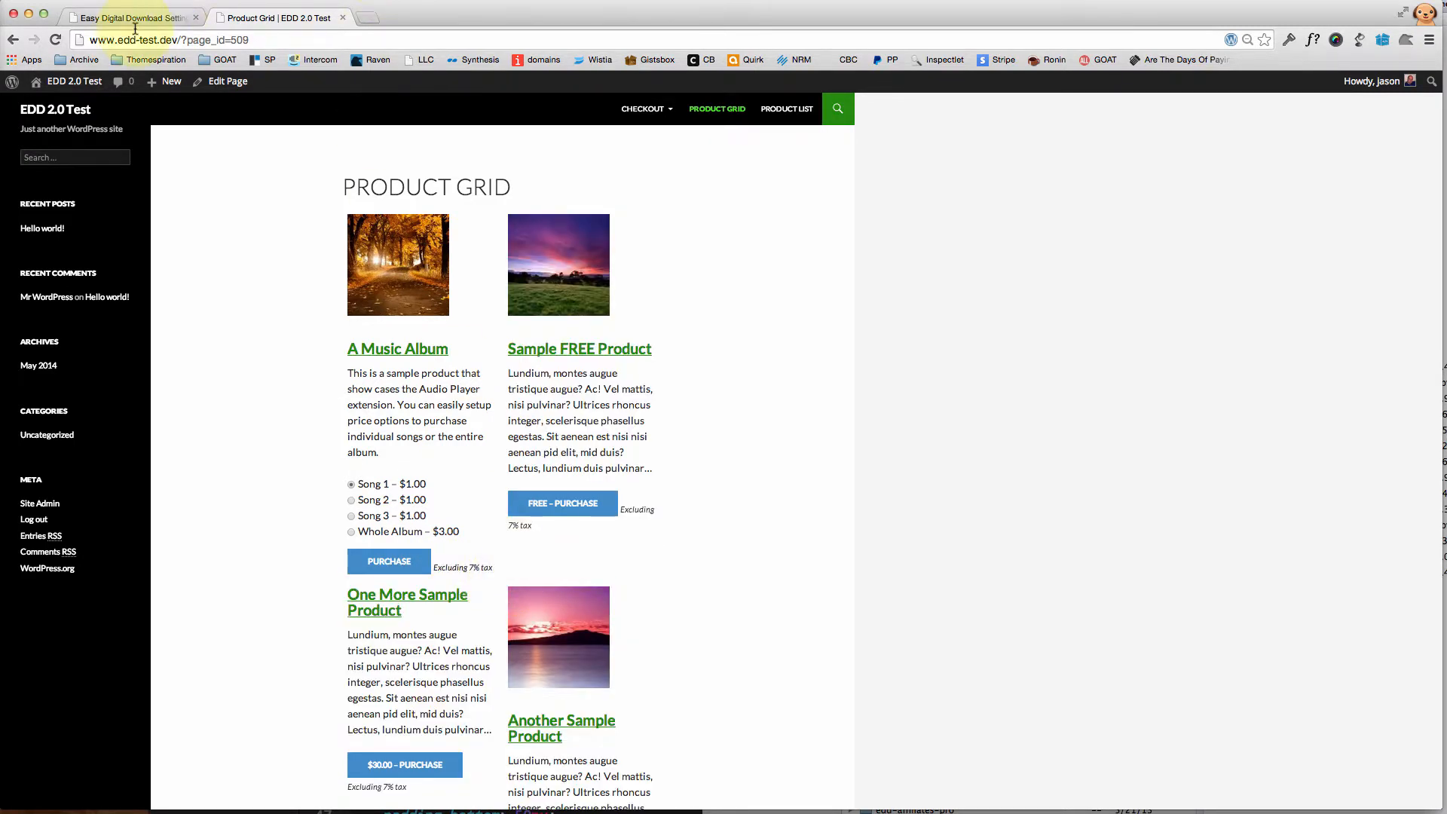
Select 'Yes, I will enter prices inclusive of tax' and save the settings
left_click(129, 17)
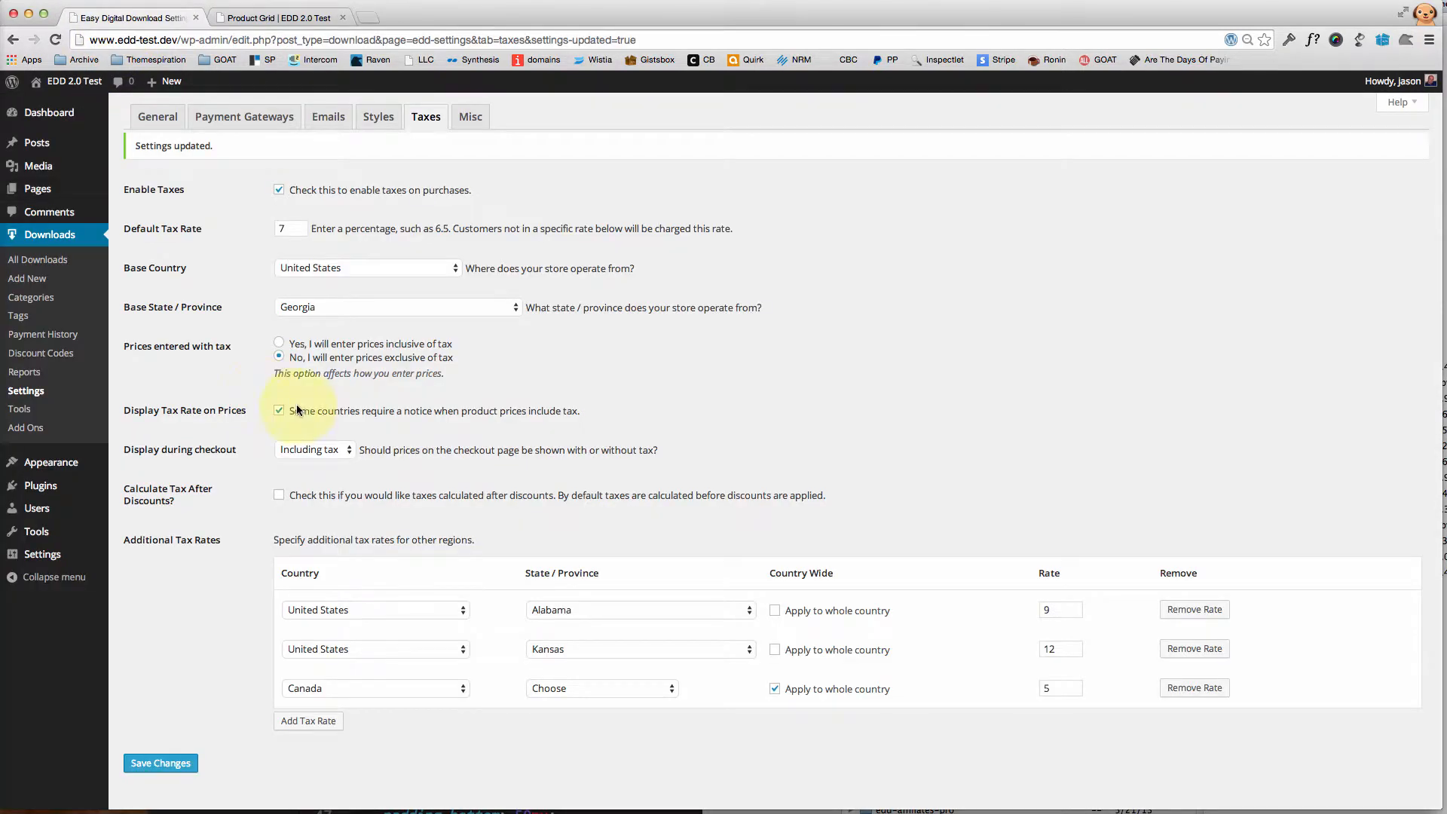
left_click(279, 344)
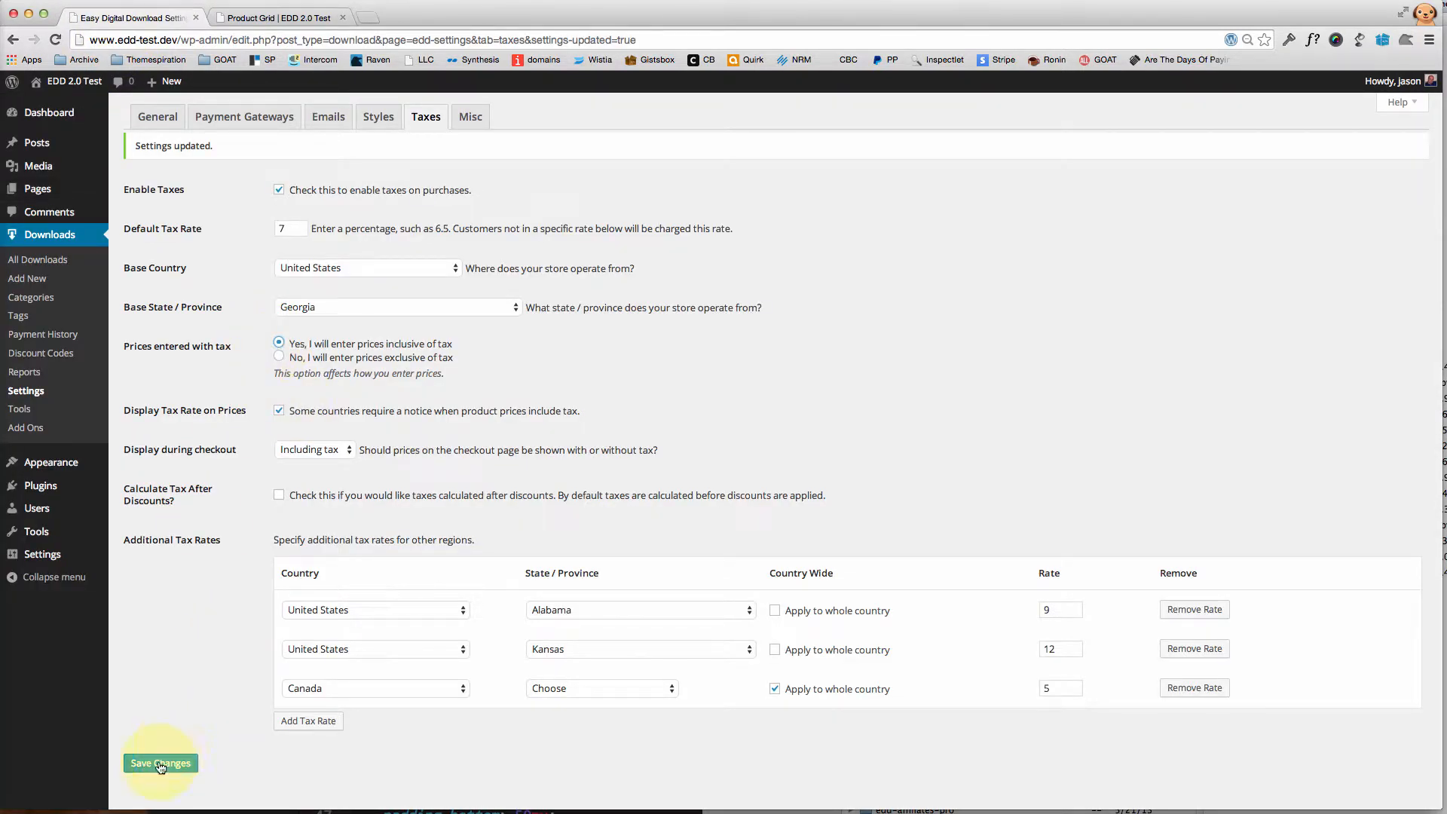
left_click(160, 764)
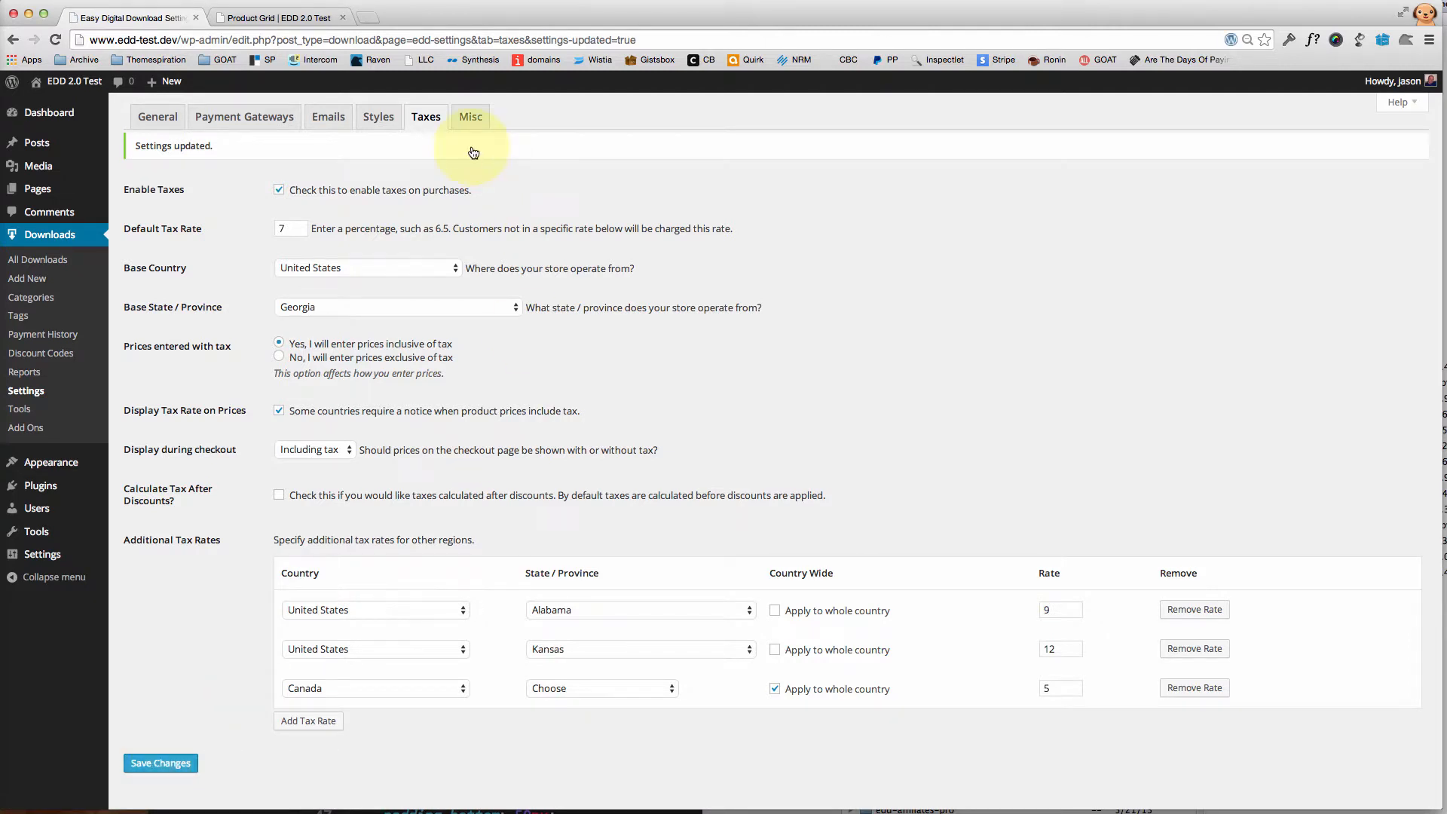
Reload the product grid to confirm 'Includes 7% tax' notes, then return to settings
left_click(277, 17)
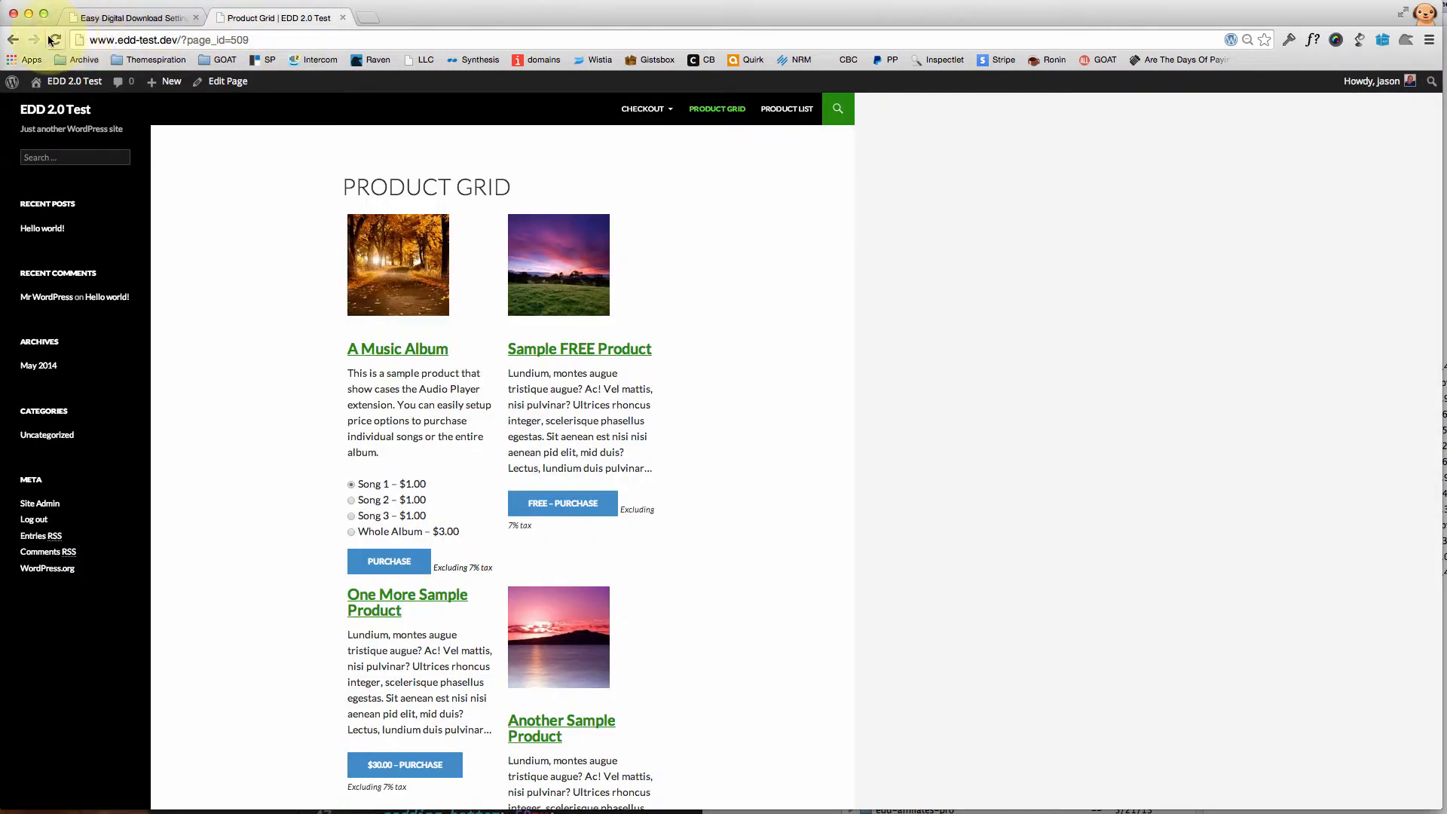
left_click(53, 40)
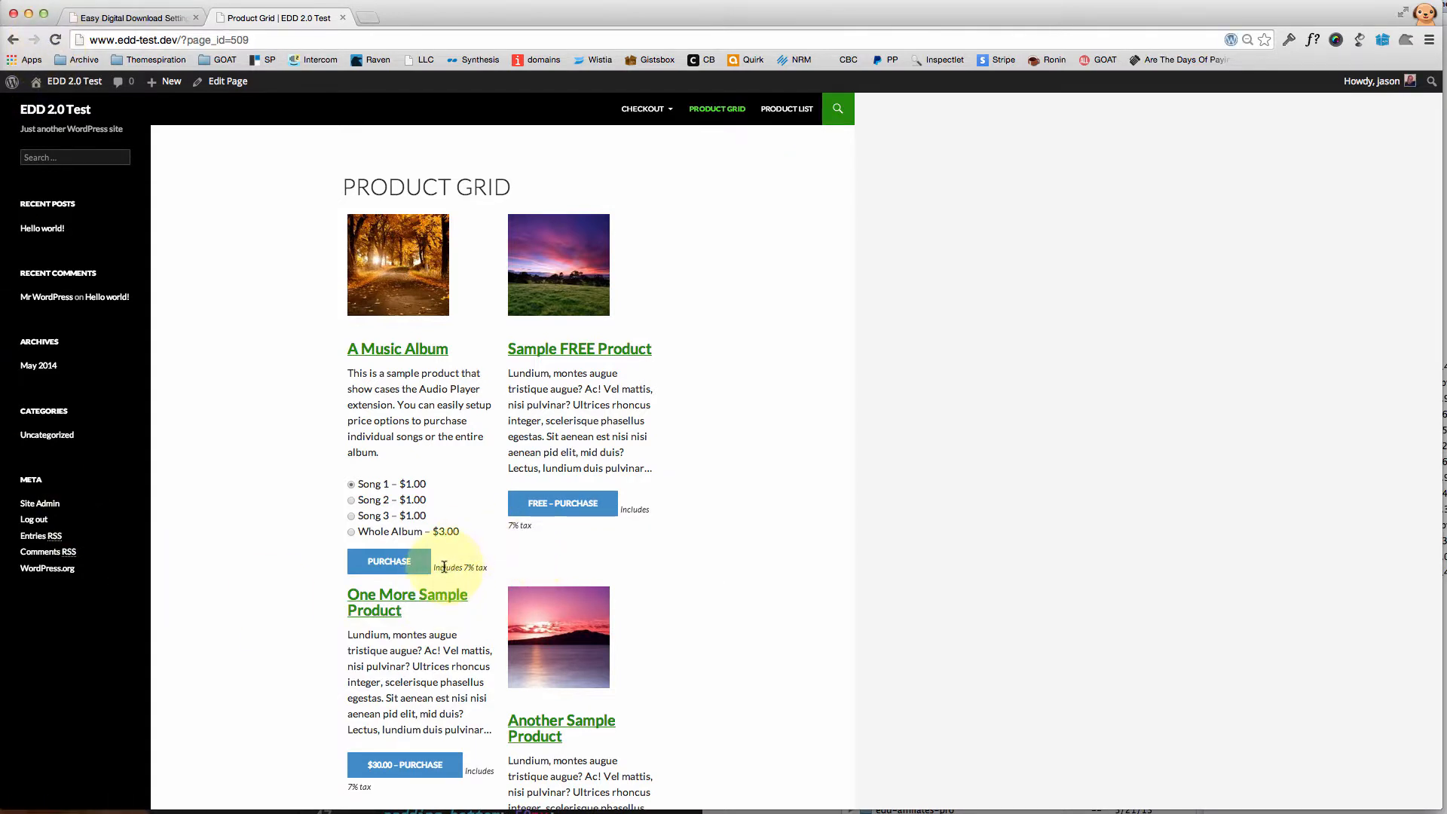
mouse_move(510, 579)
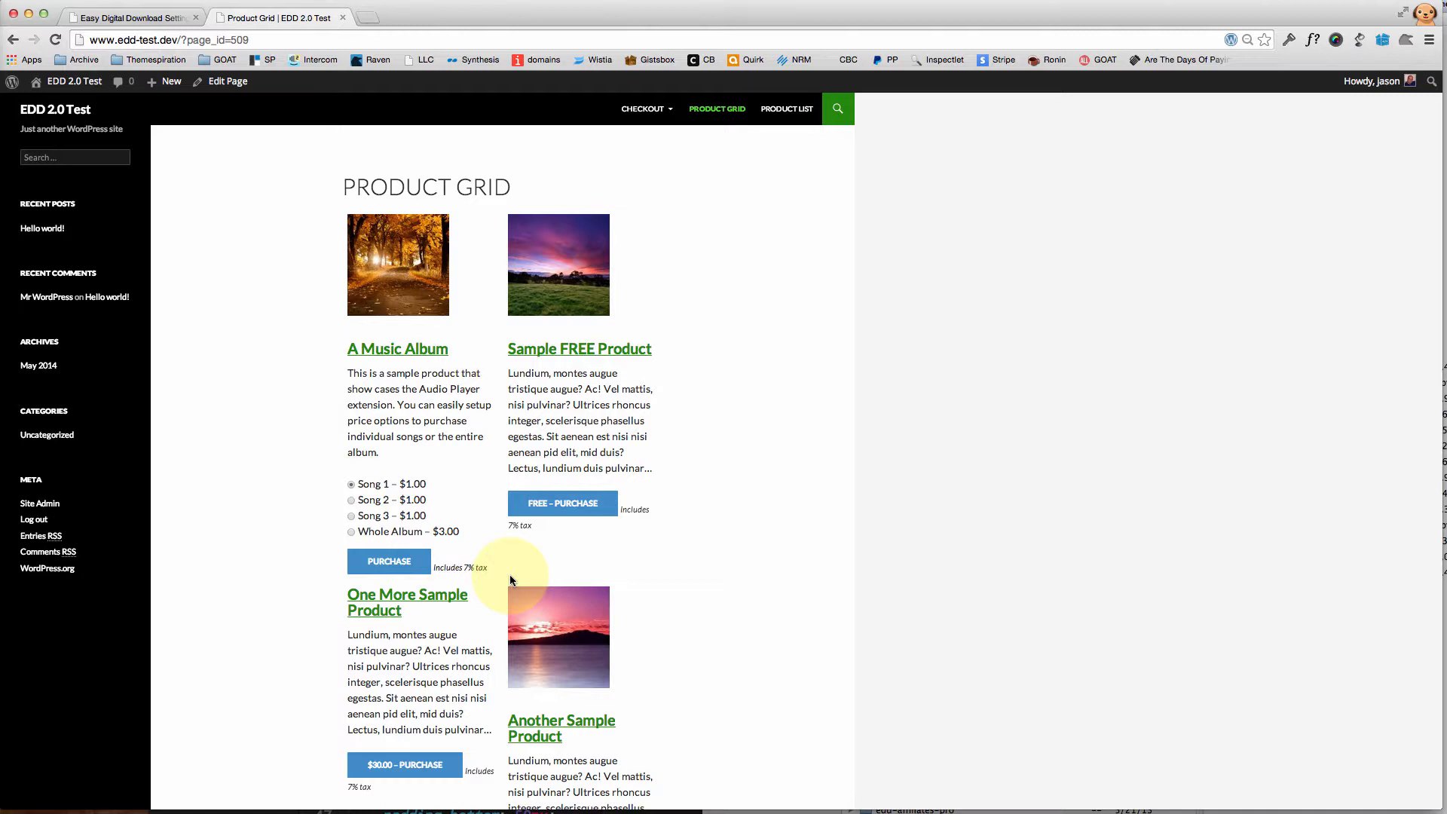
left_click(129, 17)
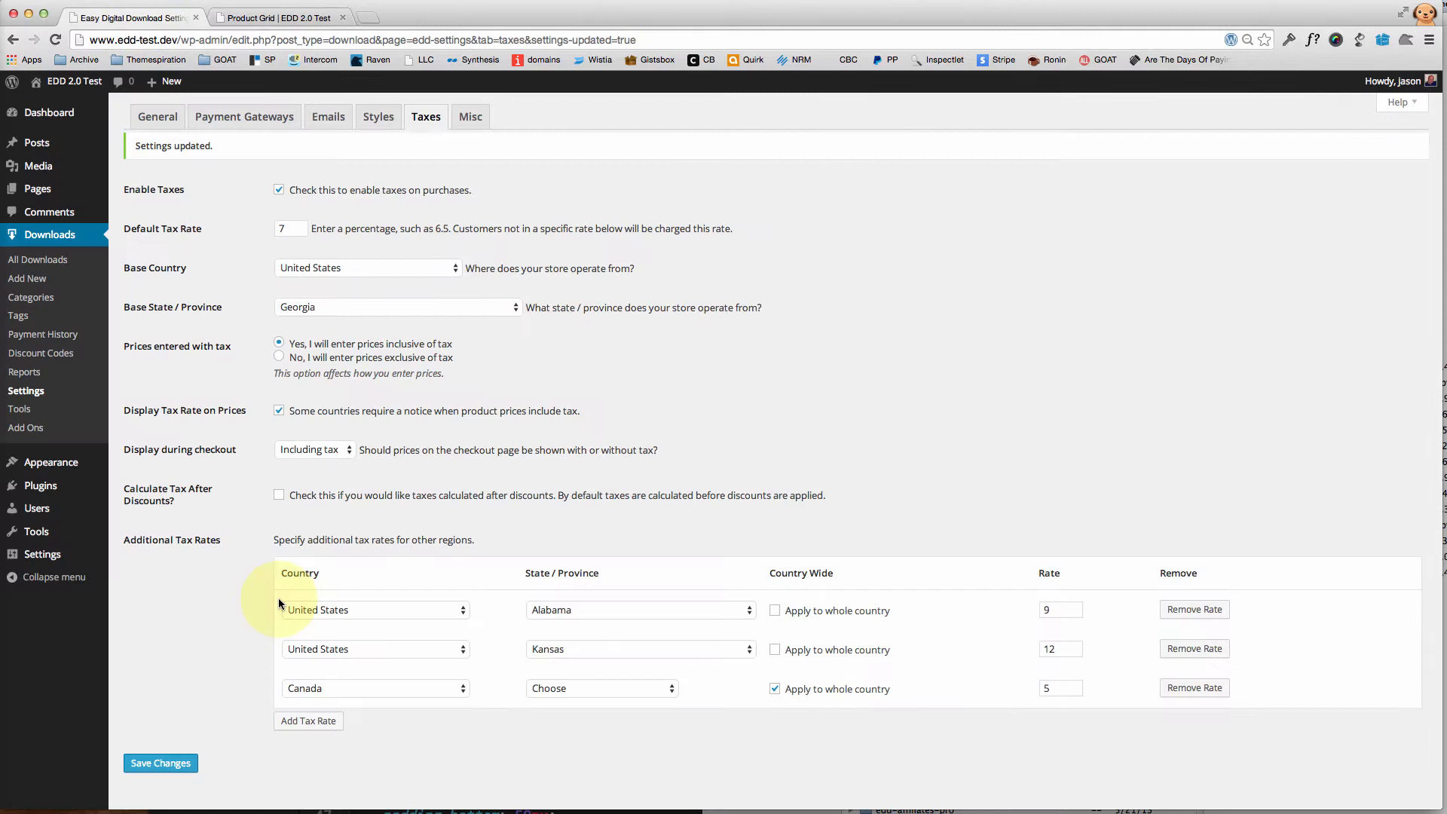
mouse_move(147, 514)
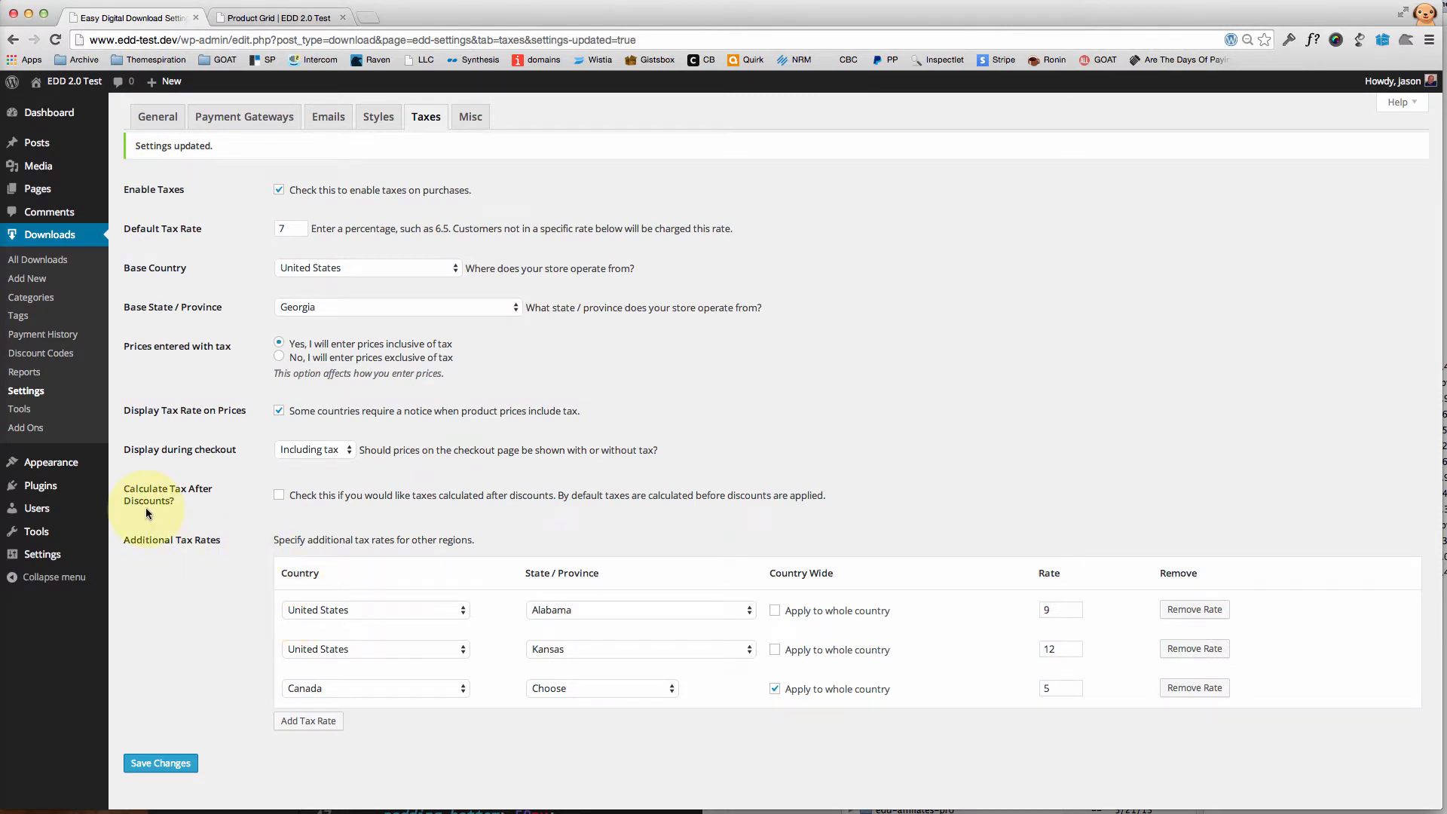
mouse_move(171, 498)
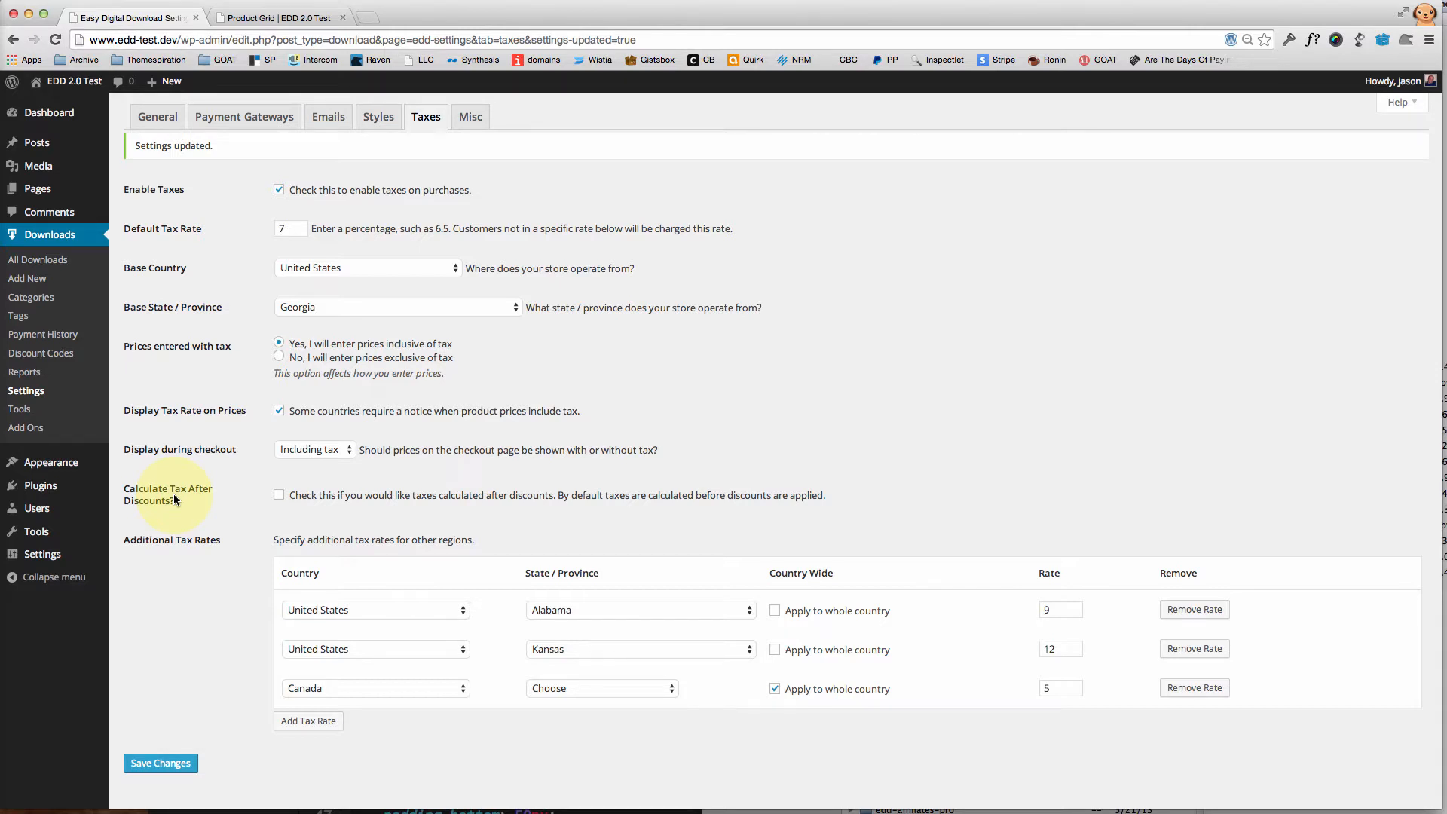
mouse_move(41, 553)
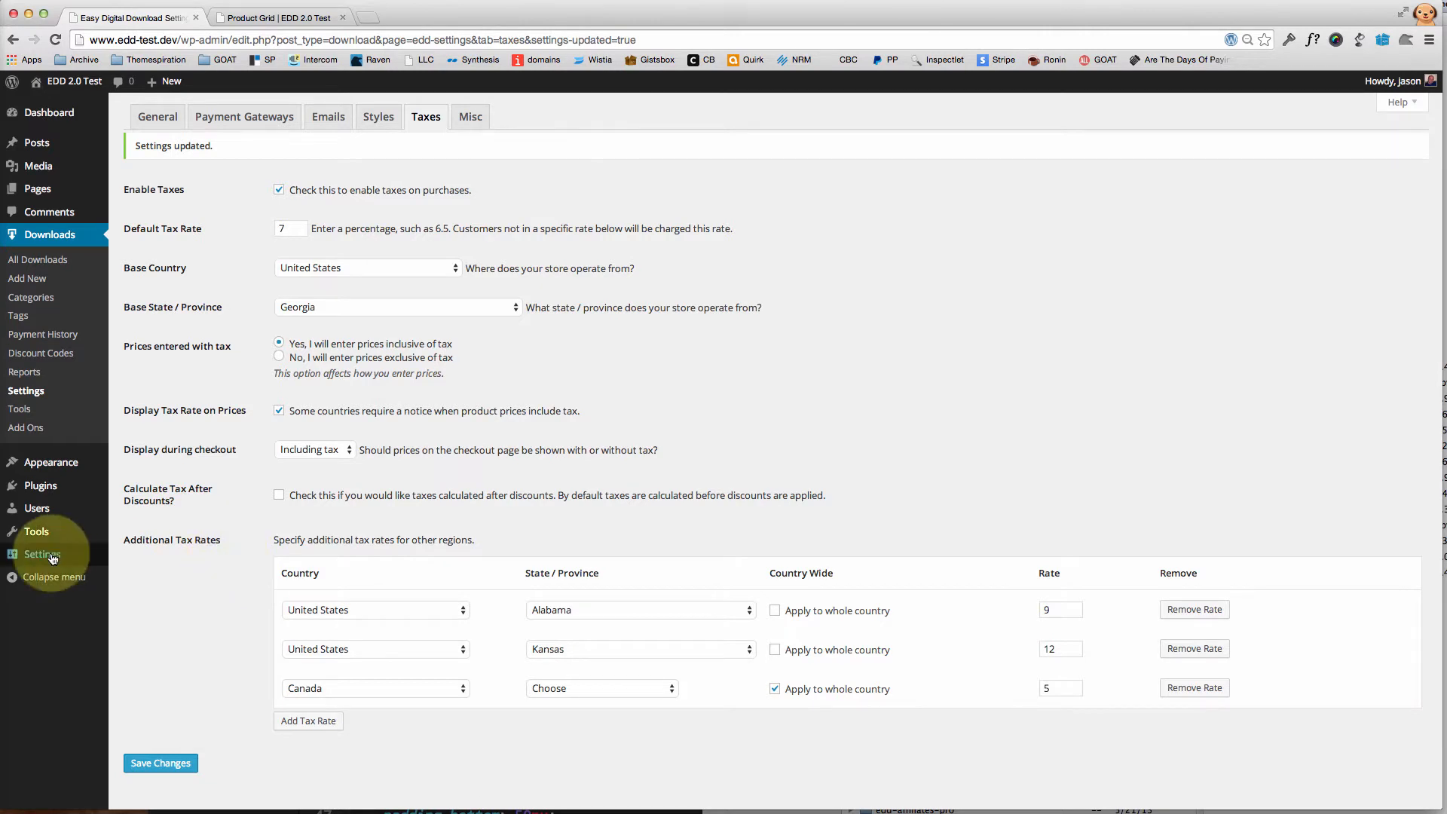
Add a France tax rate of 8% applied to the whole country and save
scroll("down", 3)
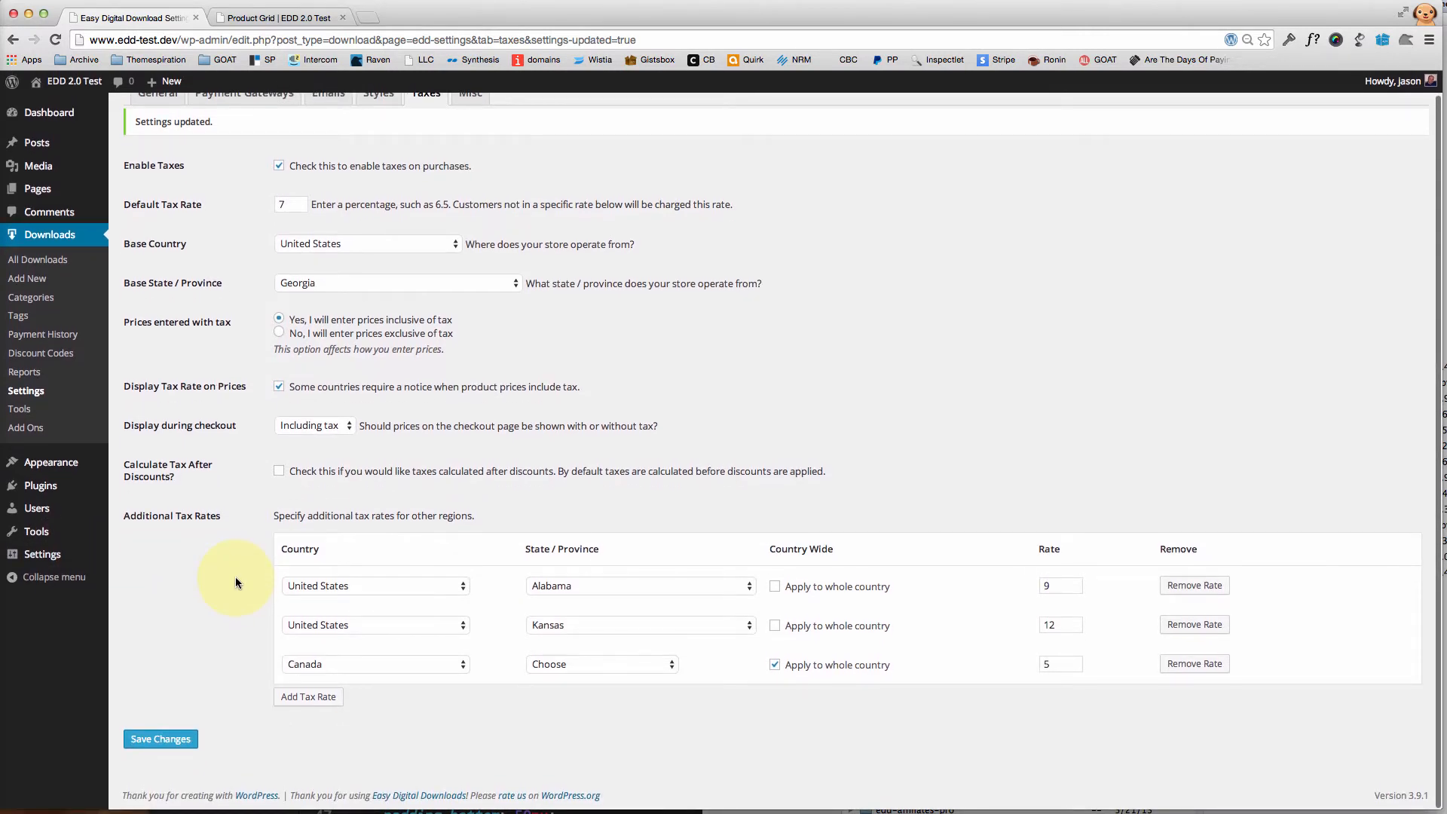
left_click(307, 696)
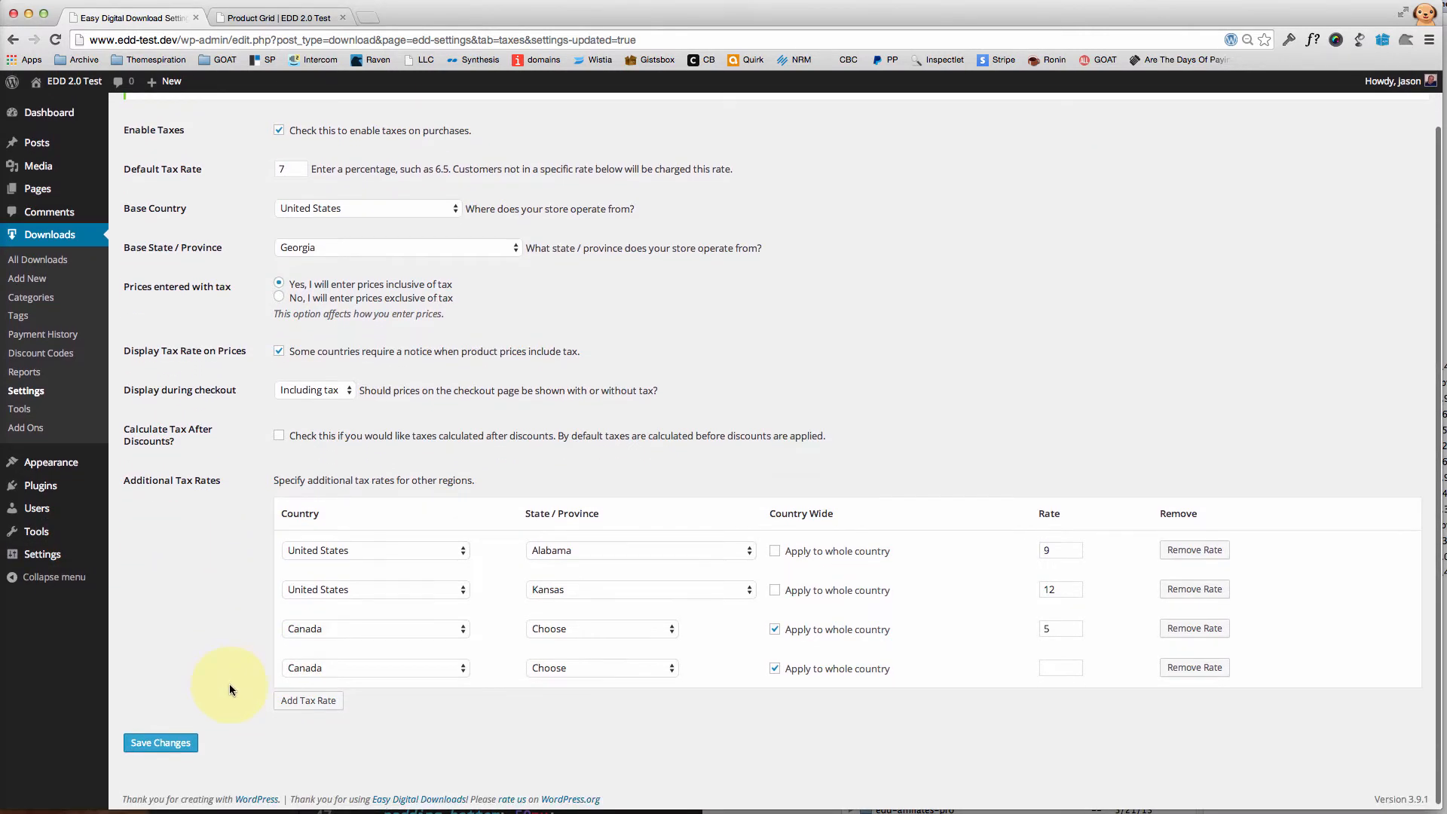
left_click(374, 667)
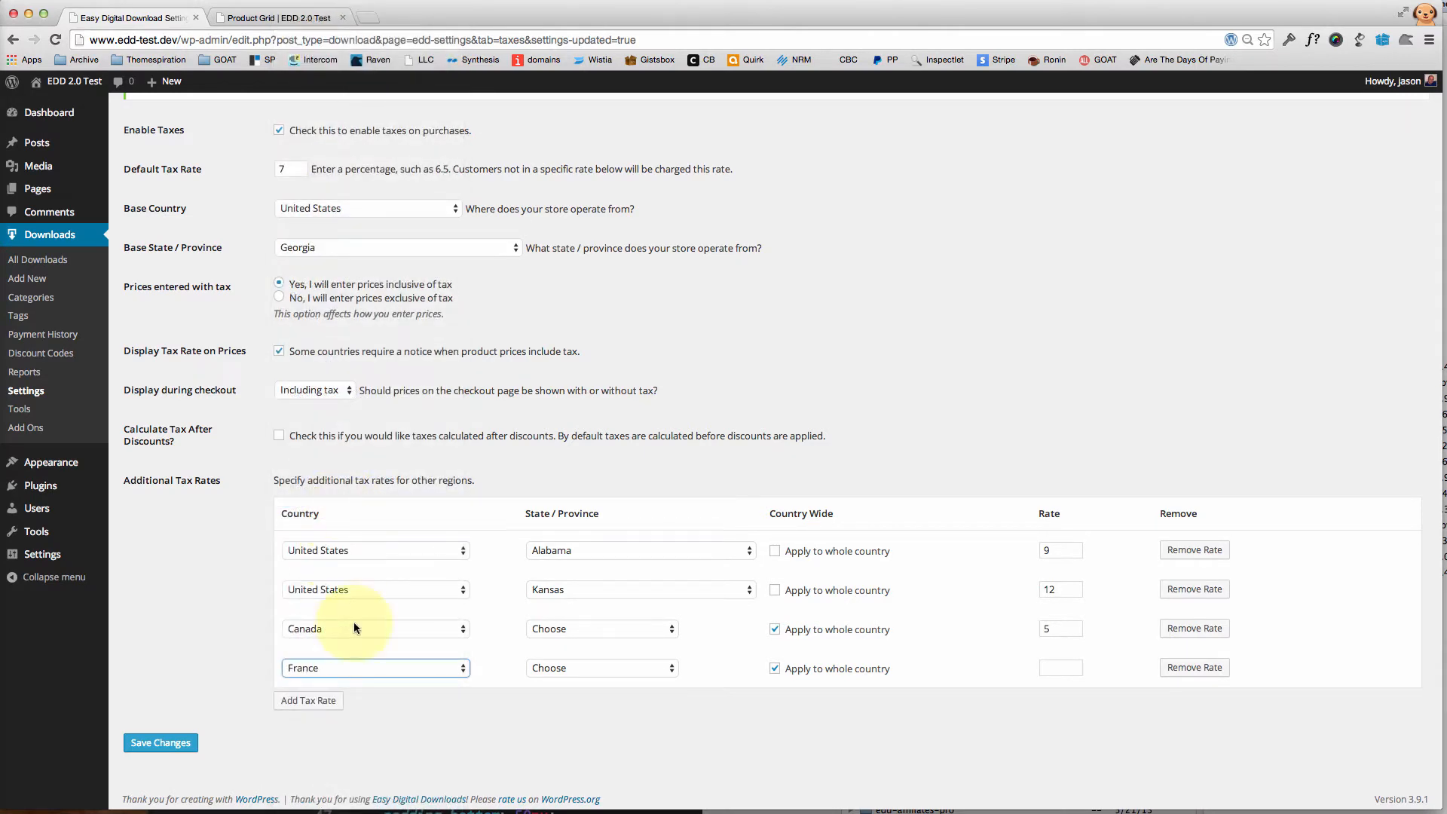
left_click(601, 666)
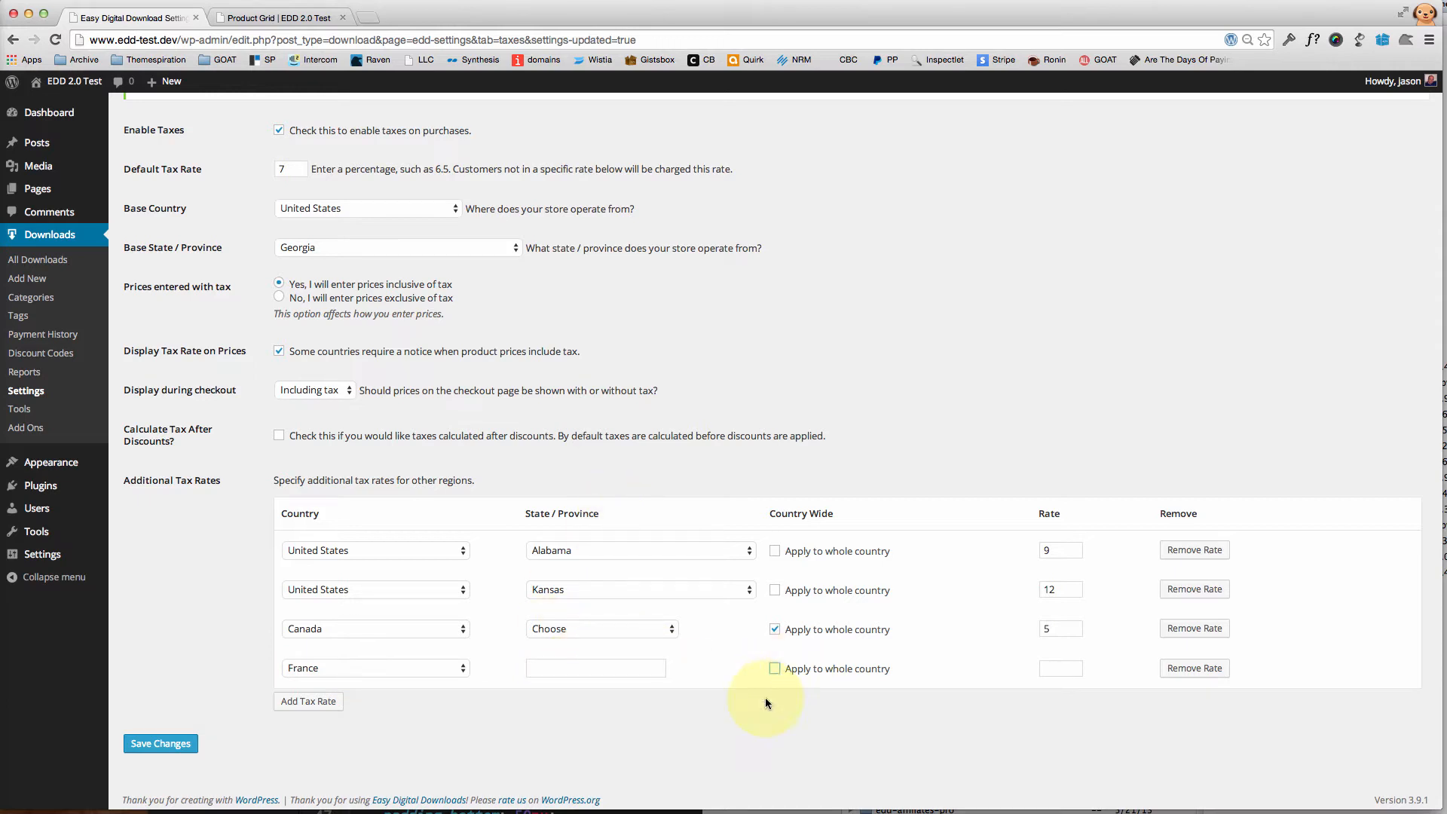
mouse_move(776, 669)
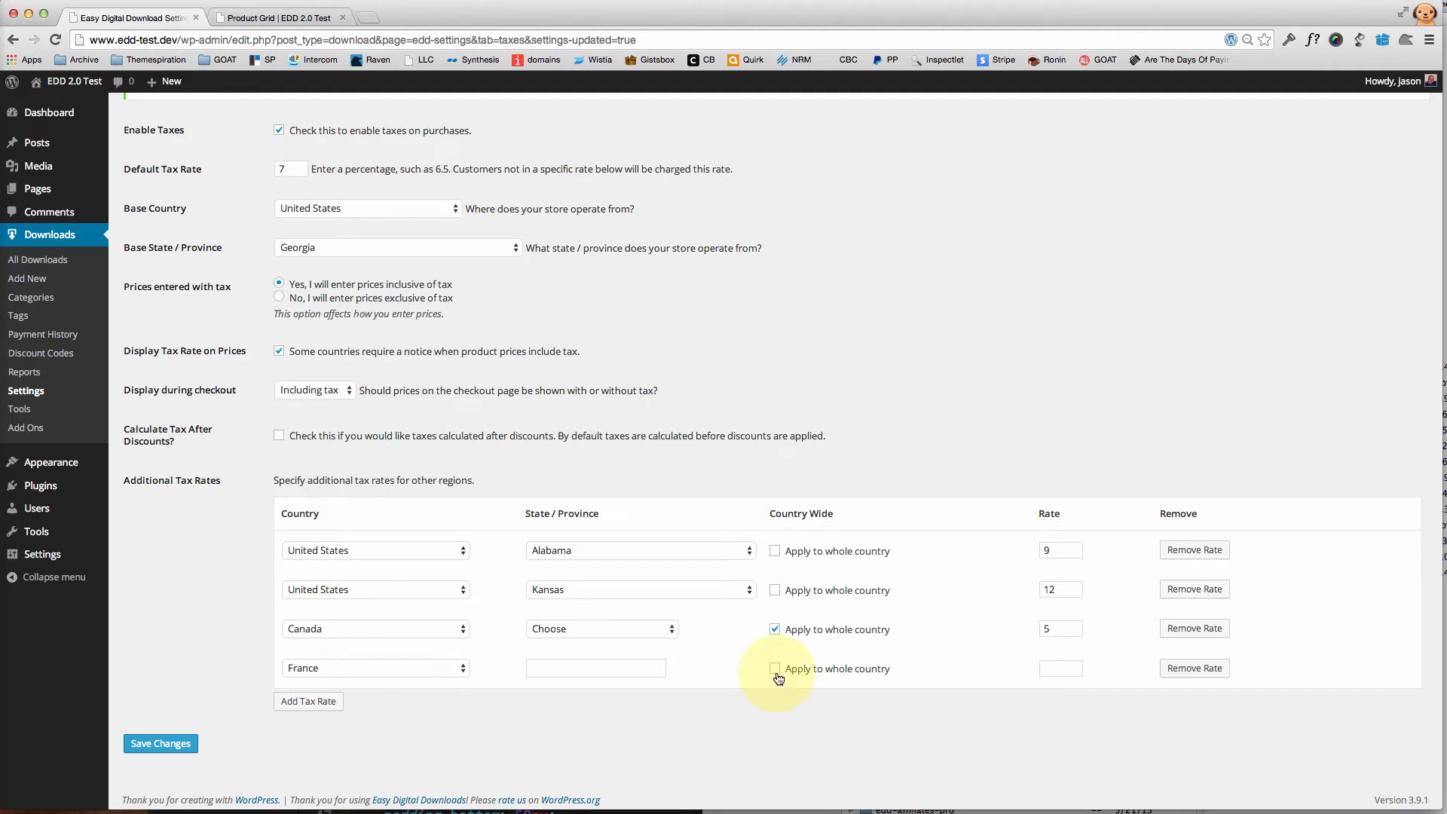
left_click(774, 668)
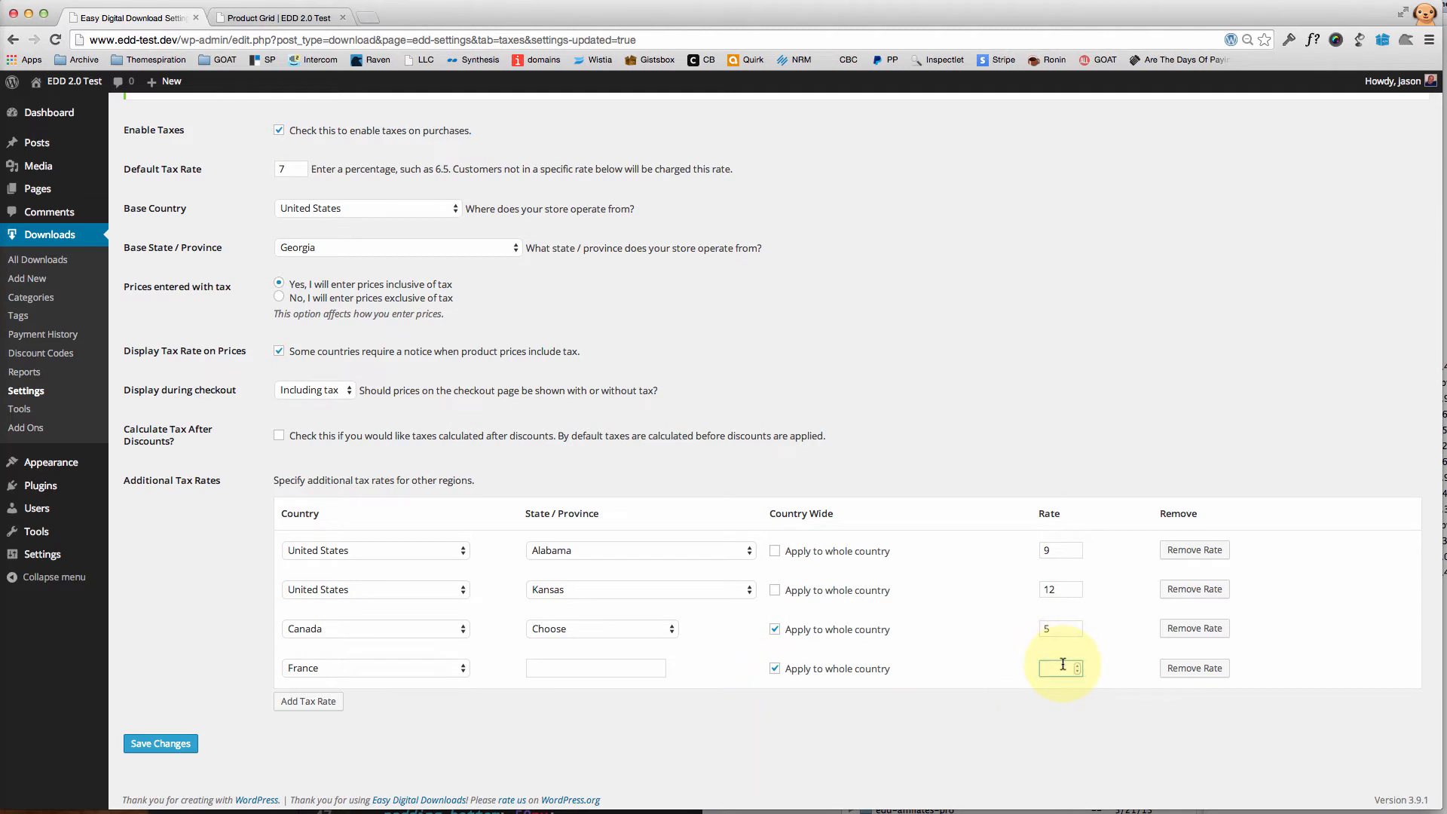
type("8")
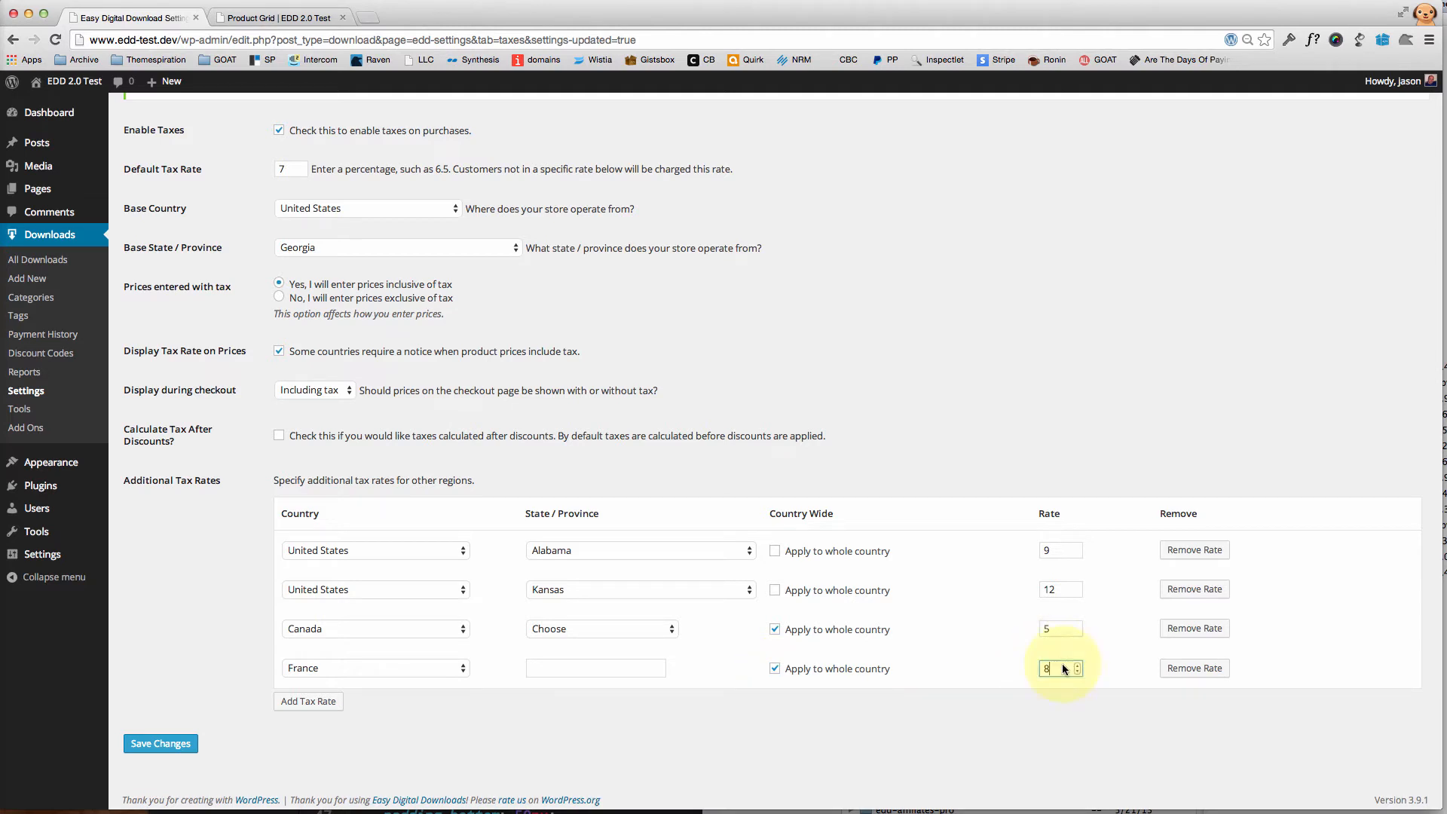
mouse_move(207, 728)
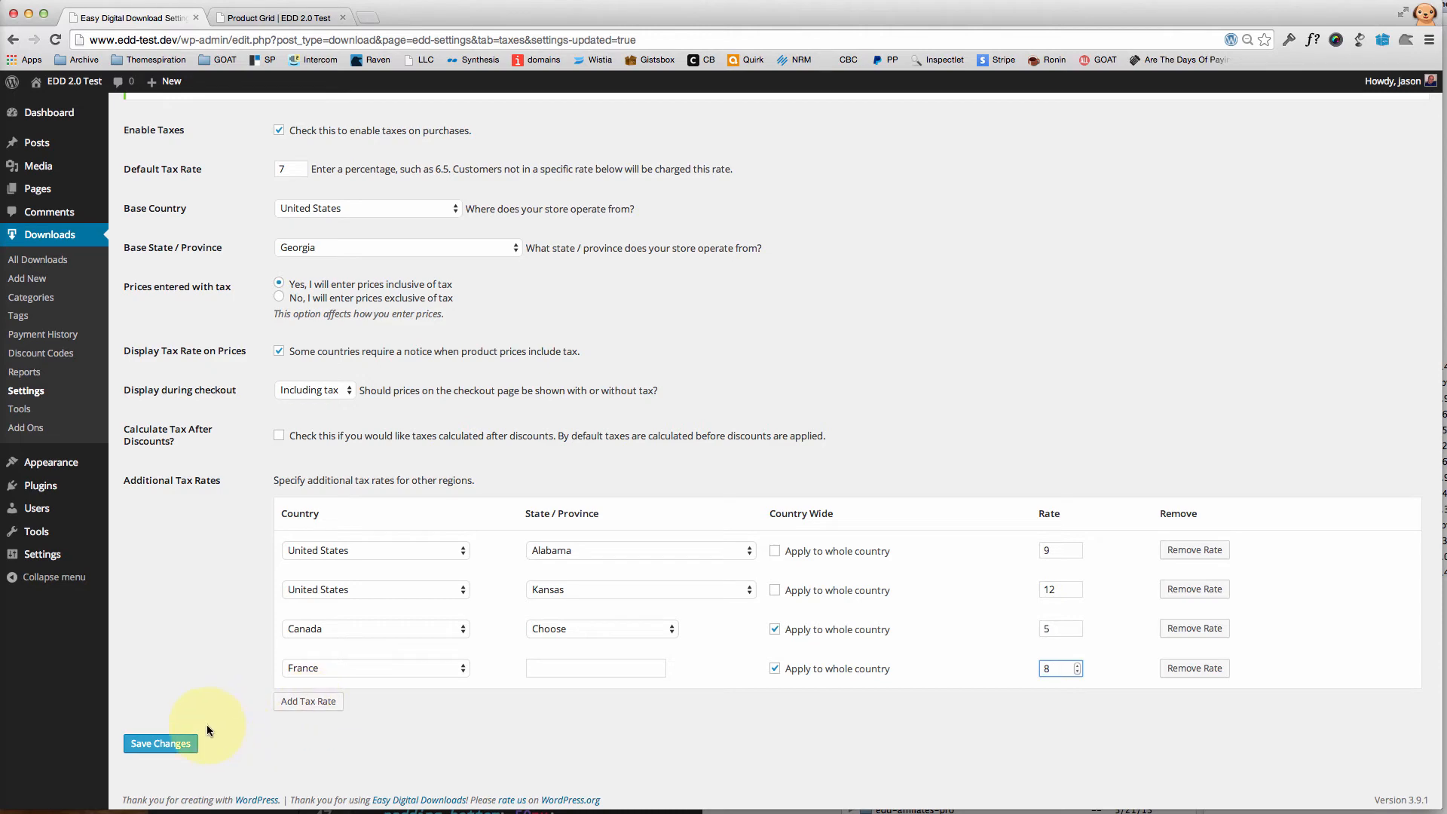
left_click(159, 743)
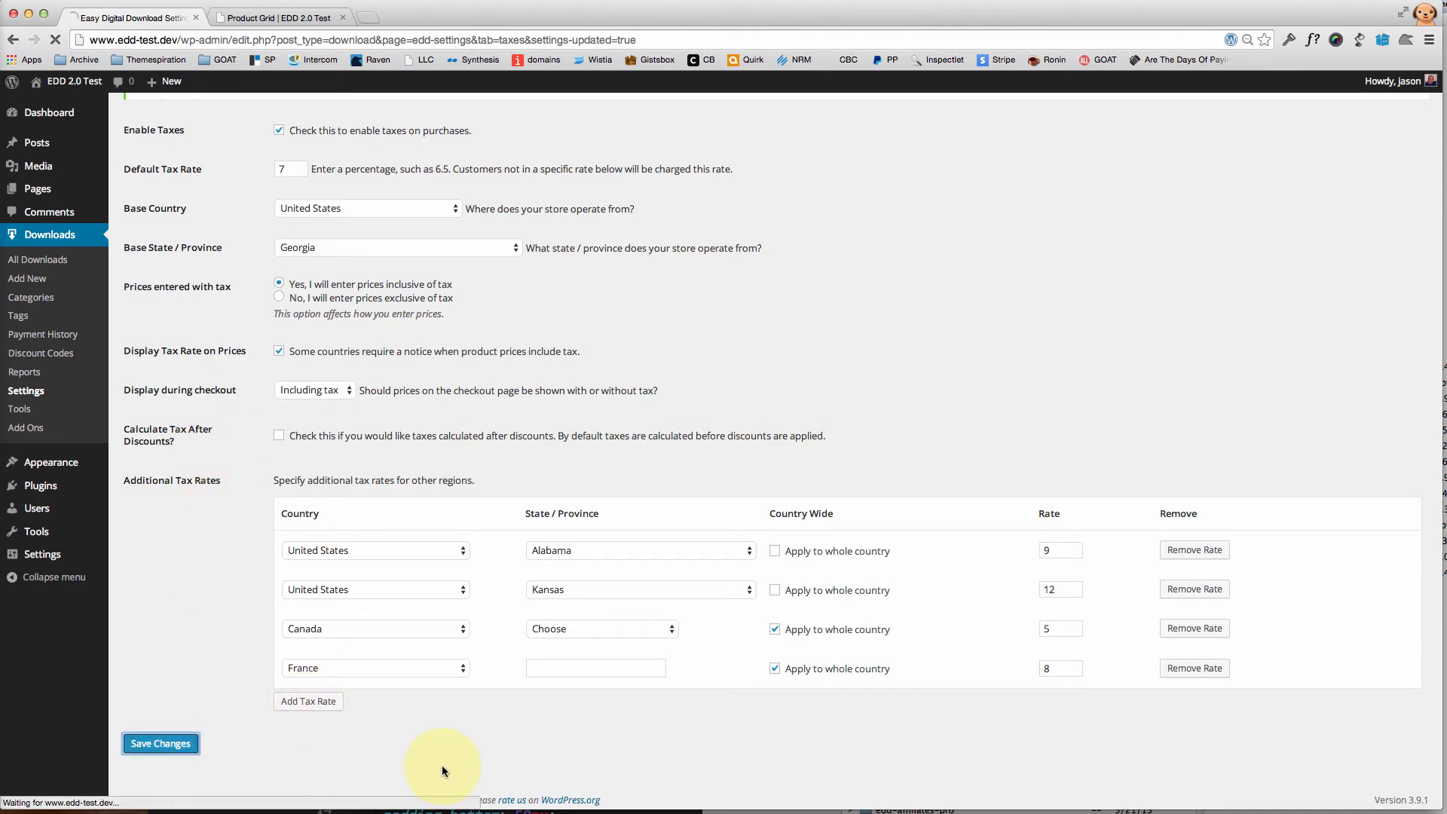
left_click(160, 743)
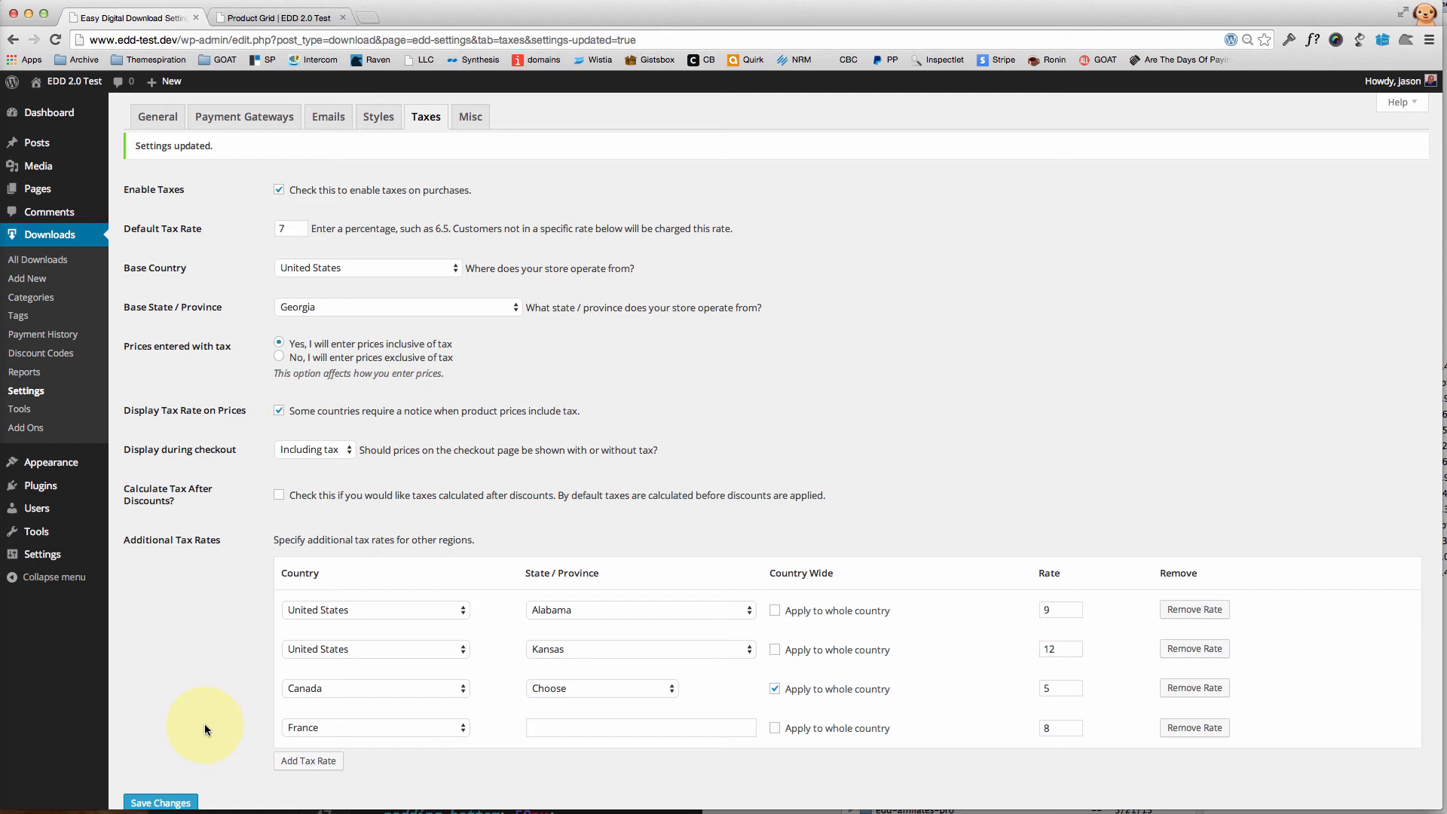
mouse_move(207, 712)
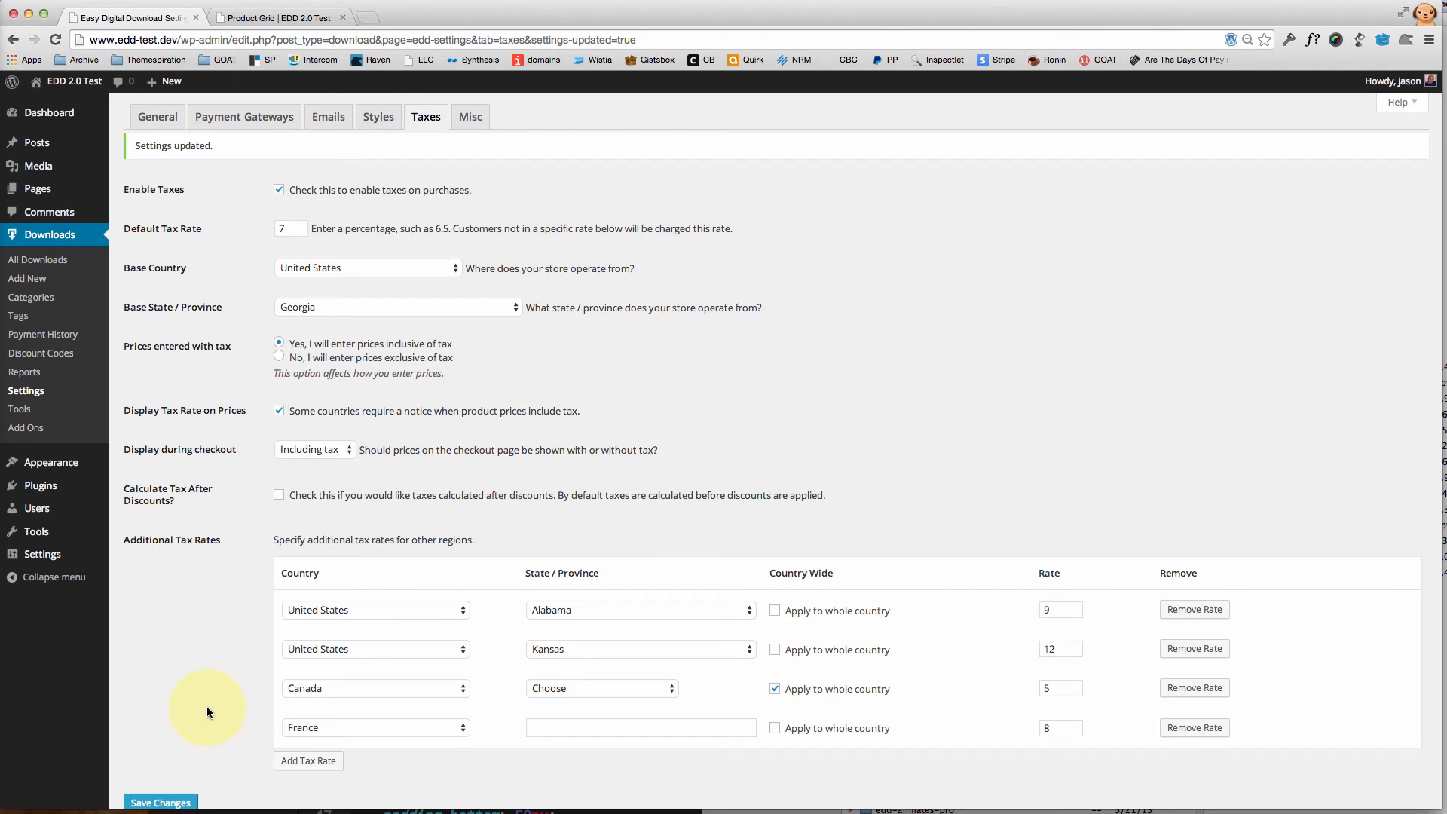